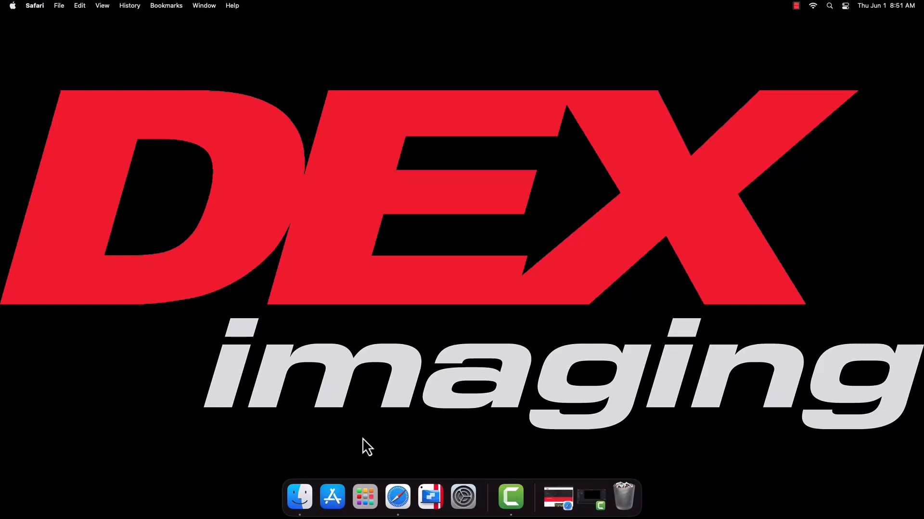
# Step: Launch Safari and expand the DEX Imaging Service page's self-service Resources list
pyautogui.click(361, 438)
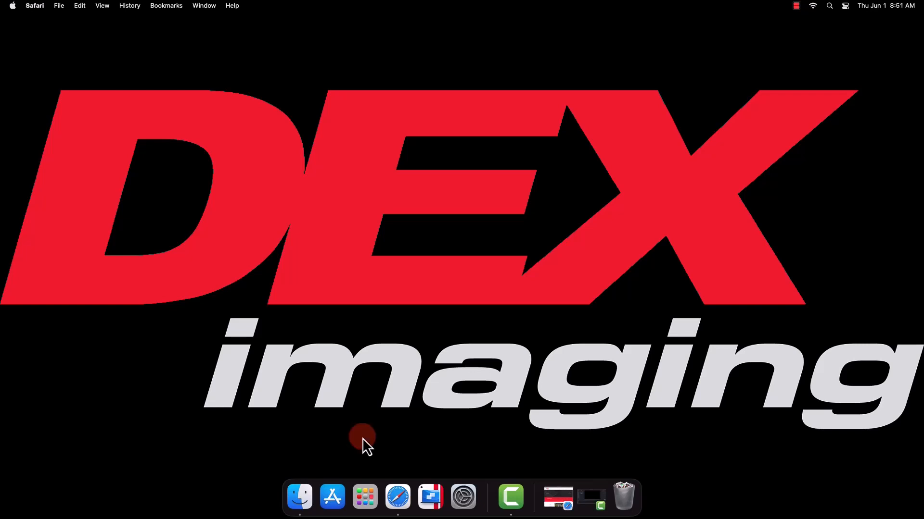
pyautogui.moveTo(397, 498)
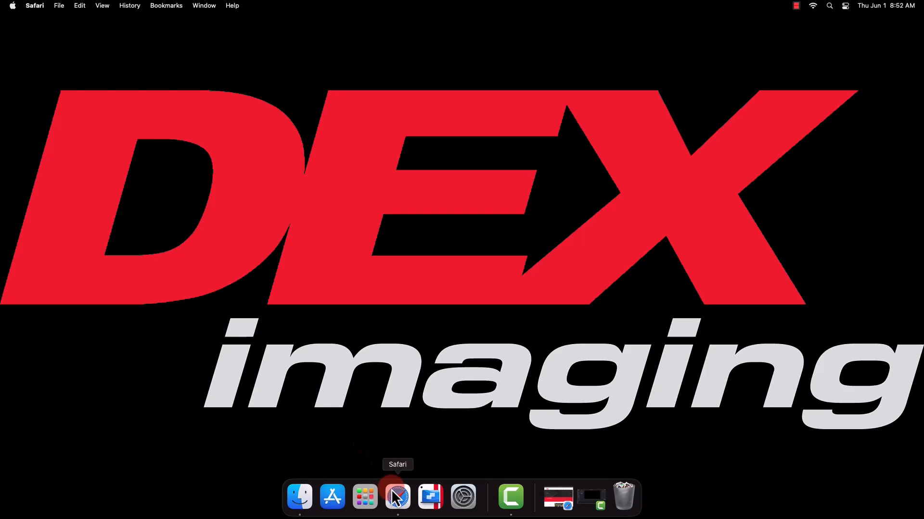
pyautogui.click(397, 496)
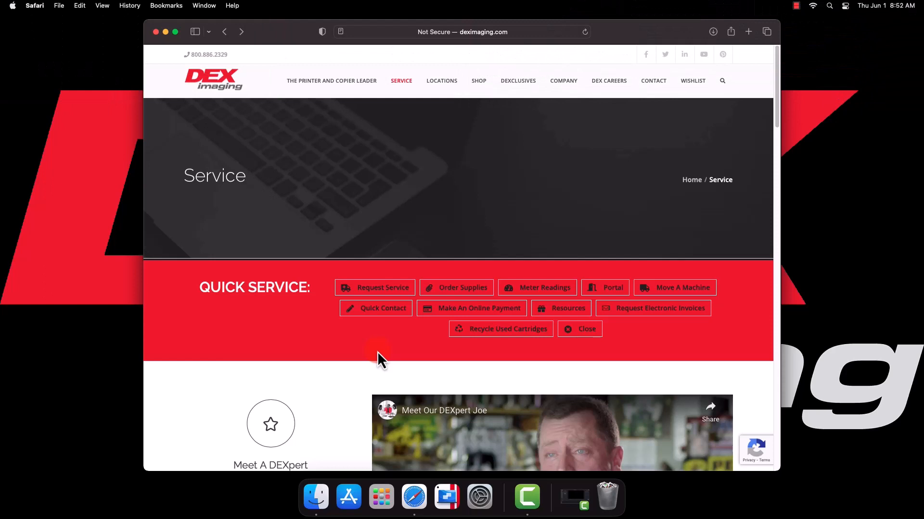
pyautogui.moveTo(560, 307)
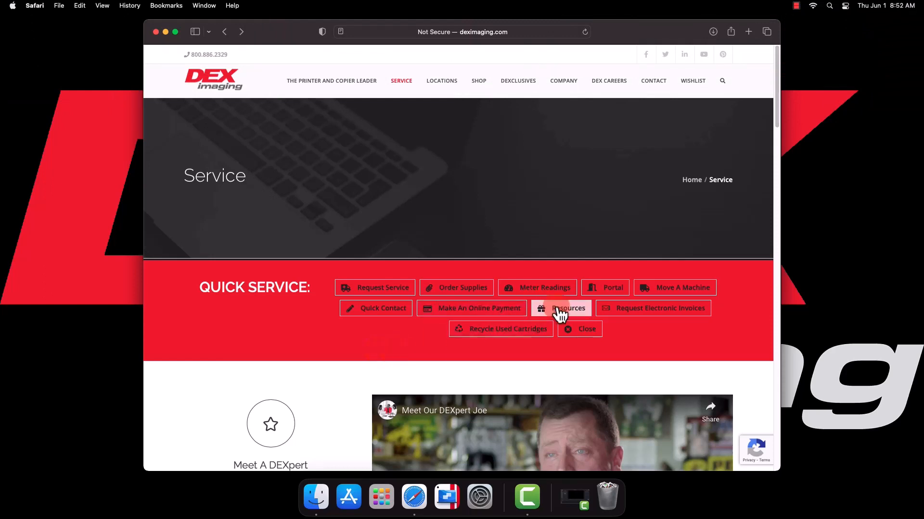
pyautogui.click(568, 307)
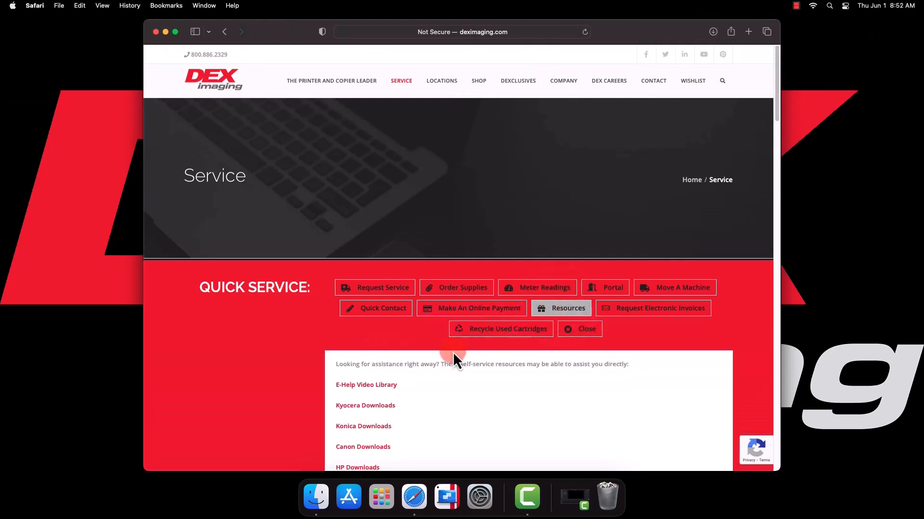
pyautogui.moveTo(365, 405)
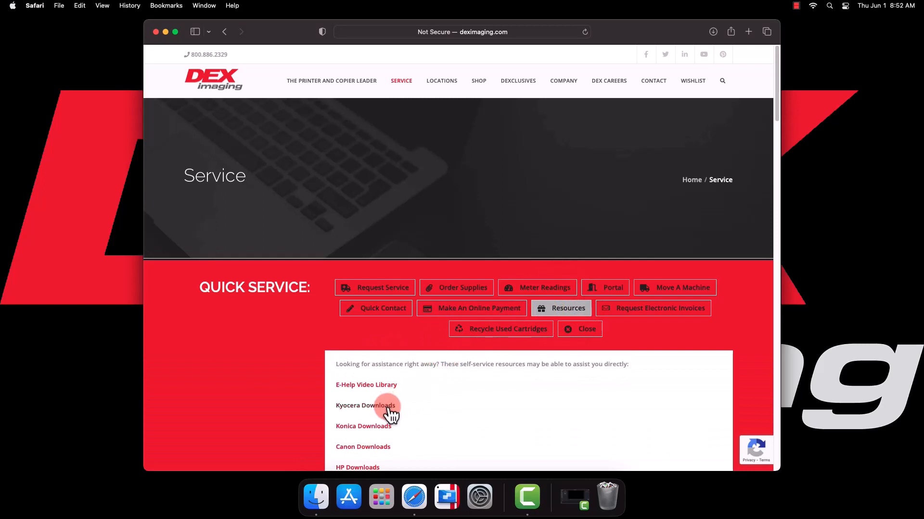
# Step: Go to Kyocera Downloads and filter the product search by 4054
pyautogui.click(366, 405)
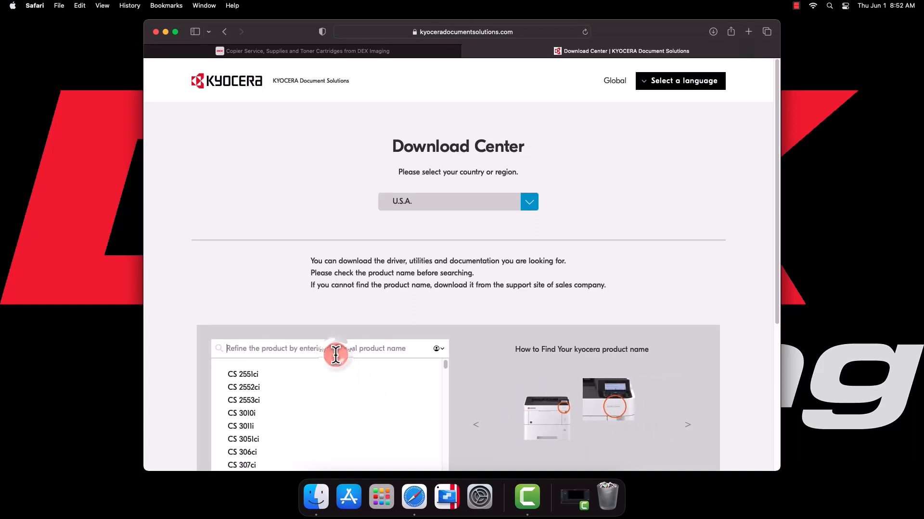
pyautogui.write('4')
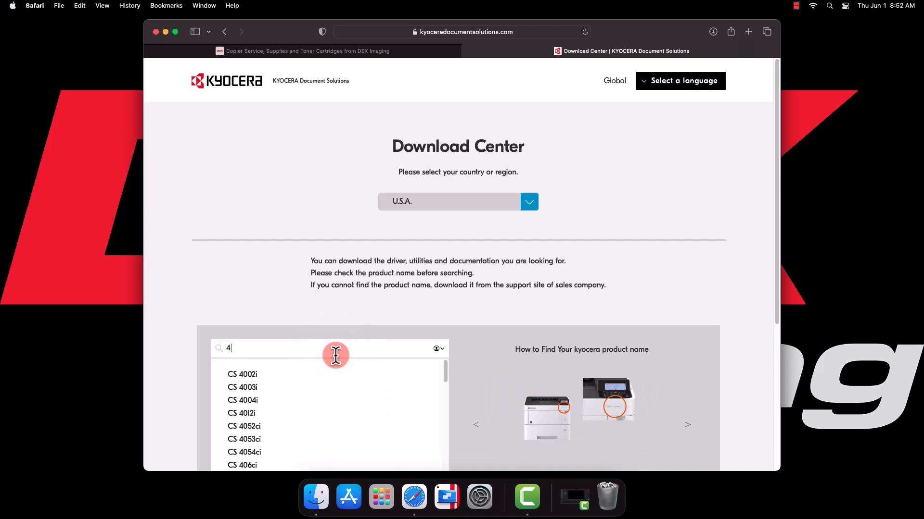
pyautogui.write('045')
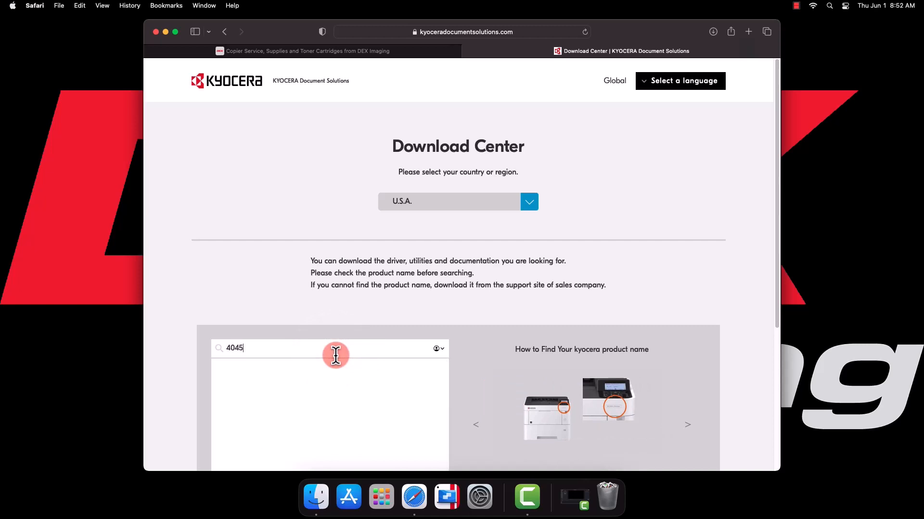
pyautogui.press('Backspace')
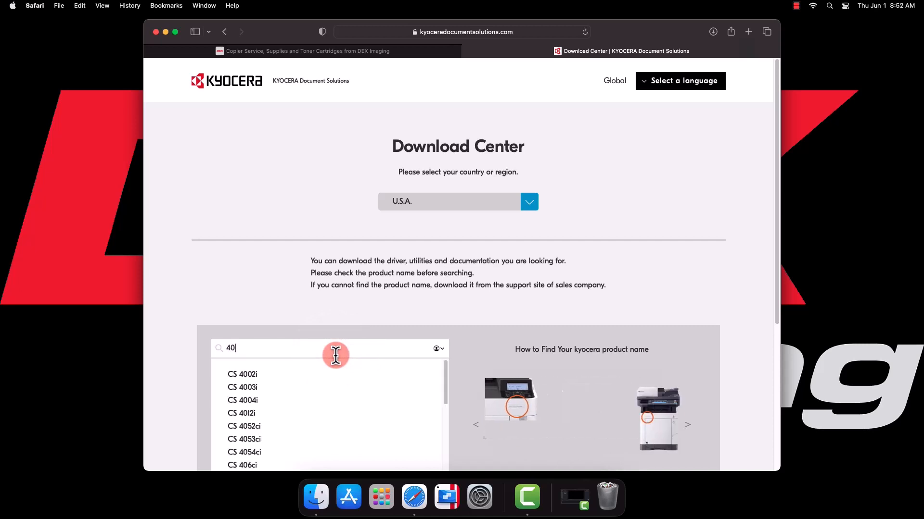
pyautogui.write('54')
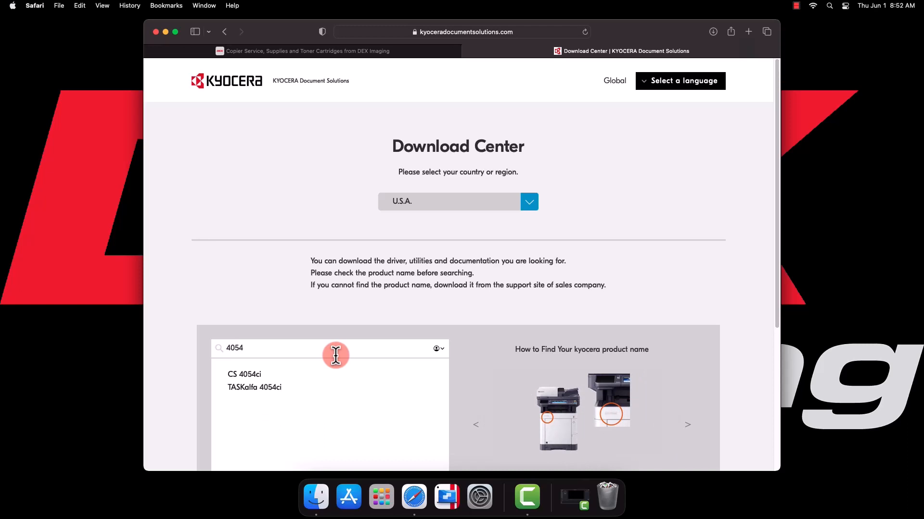
pyautogui.moveTo(294, 392)
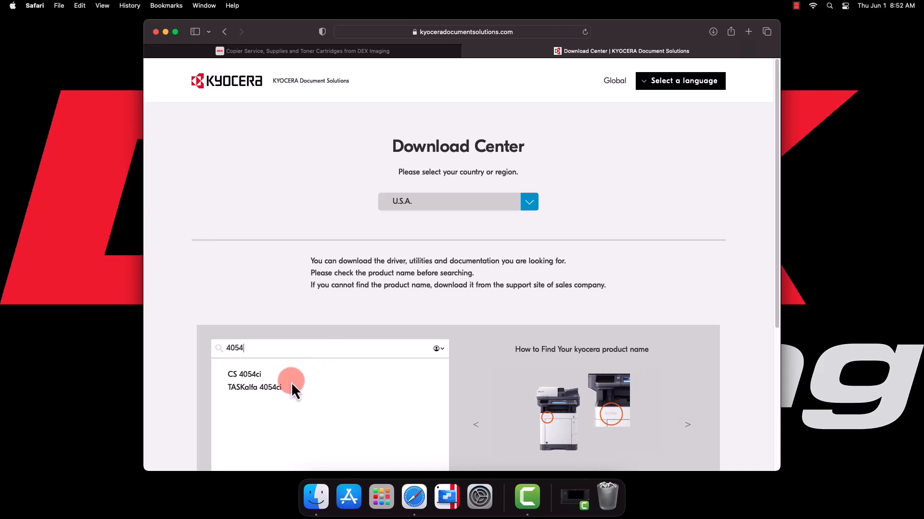
pyautogui.moveTo(254, 388)
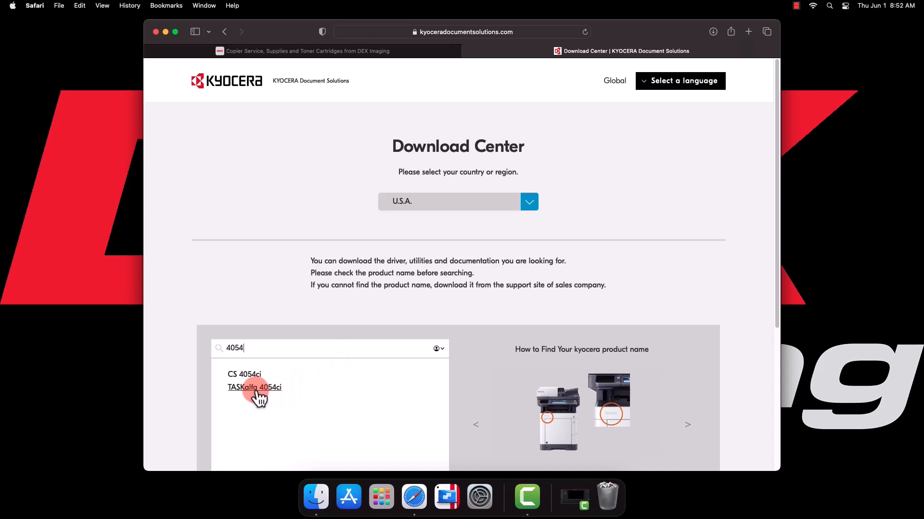
# Step: Download the TASKalfa 4054ci Mac Printer Driver for Mac OS X 10.9 or later, accepting the license and allowing downloads
pyautogui.click(254, 387)
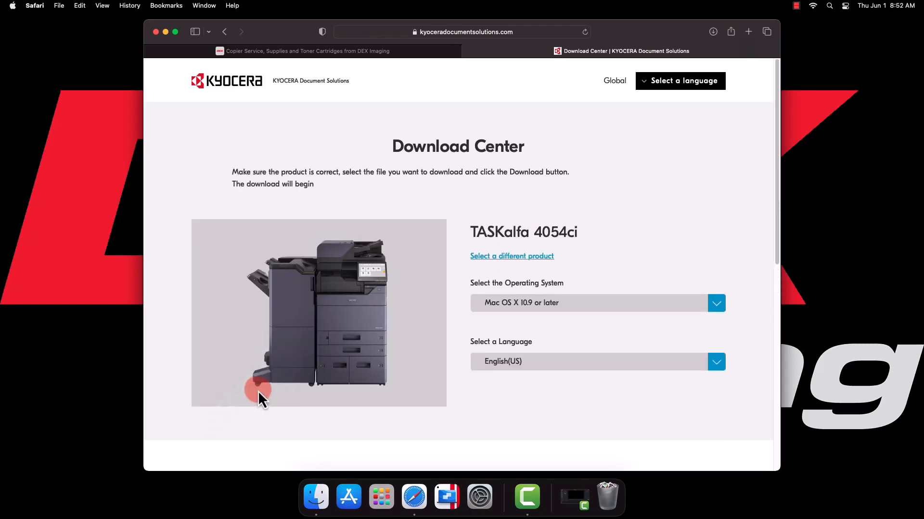
pyautogui.moveTo(497, 333)
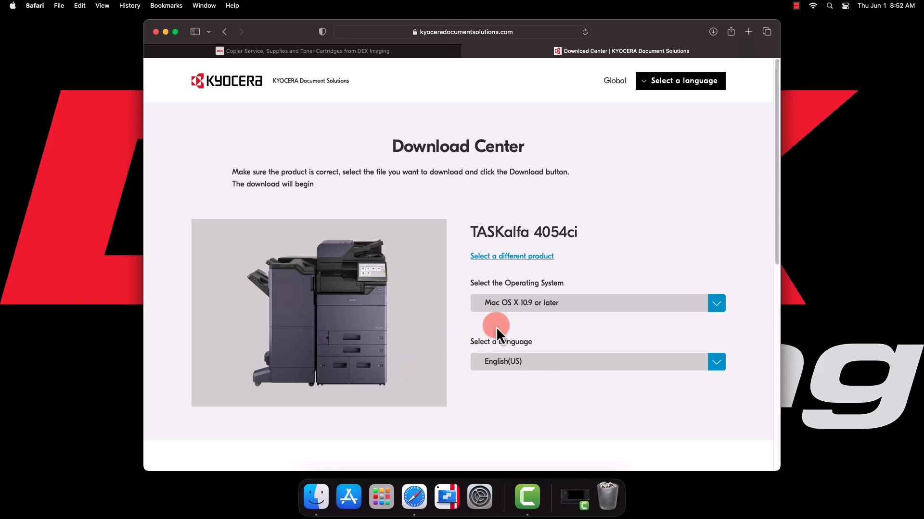
pyautogui.moveTo(592, 309)
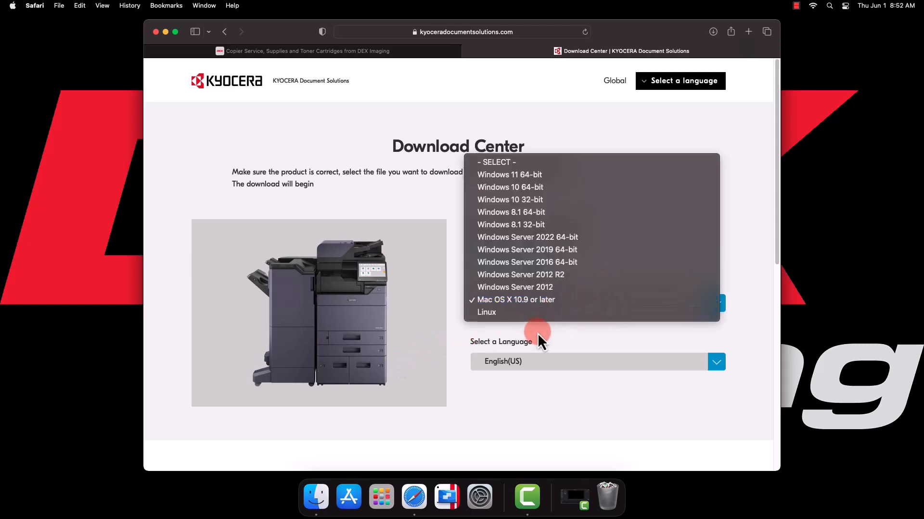
pyautogui.click(516, 299)
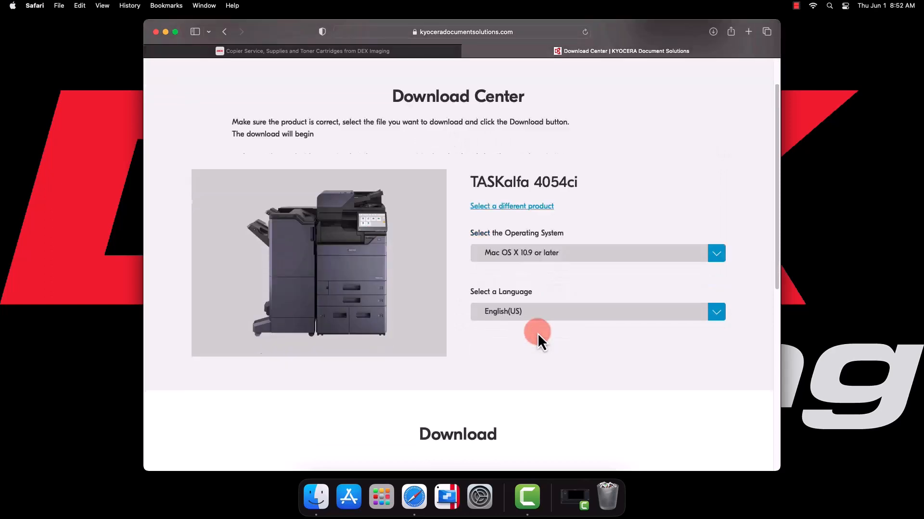
pyautogui.scroll(-3)
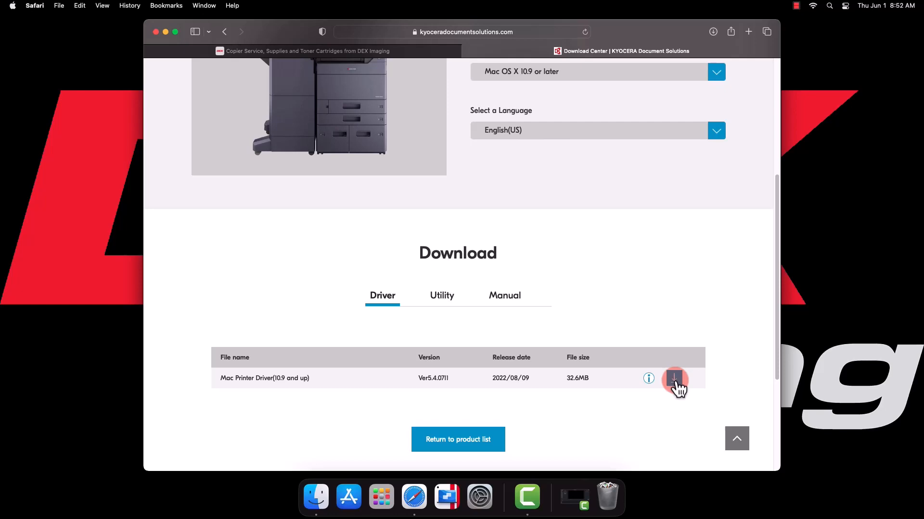
pyautogui.click(675, 378)
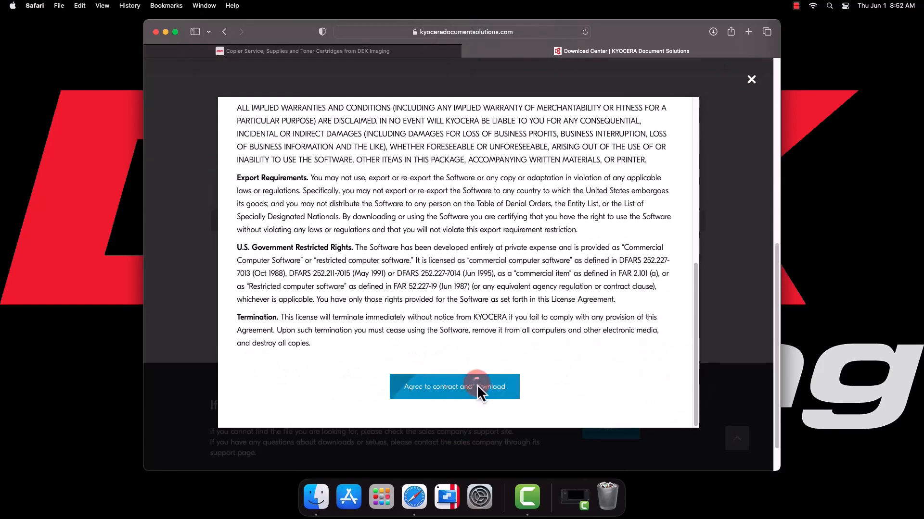
pyautogui.click(454, 387)
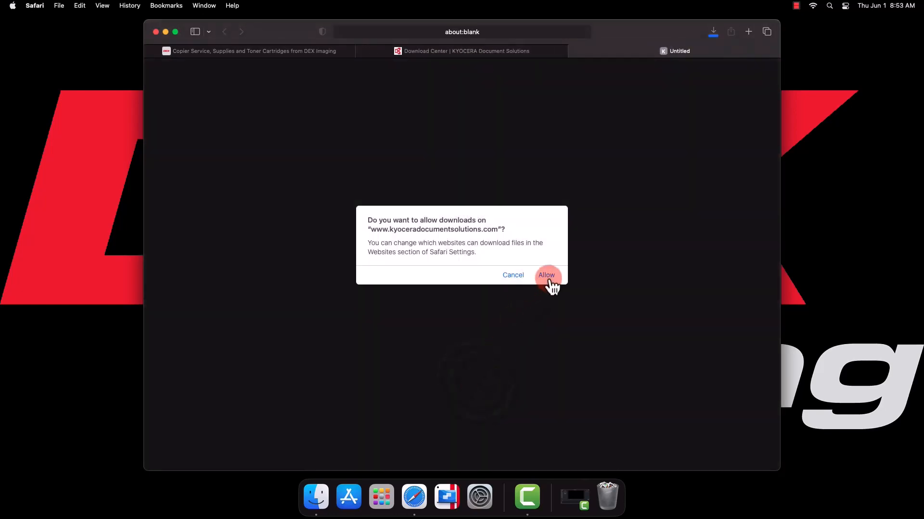
pyautogui.click(546, 275)
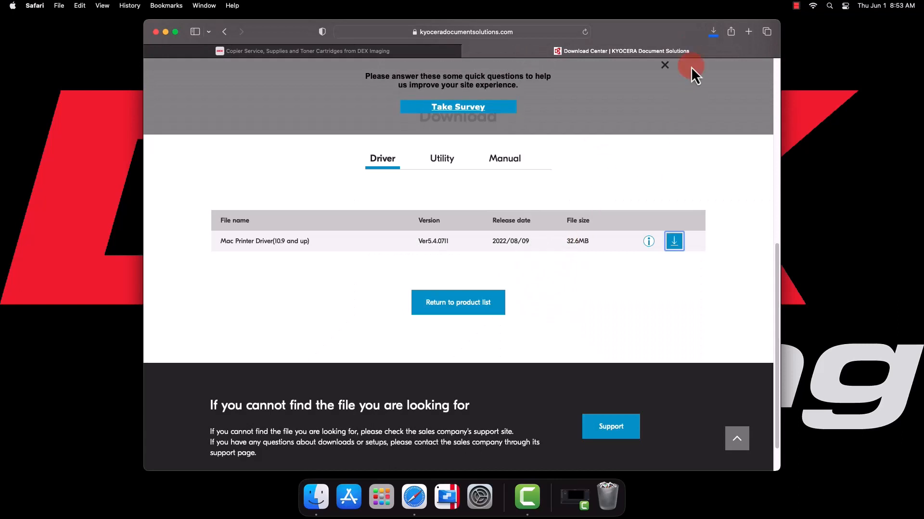
pyautogui.click(713, 31)
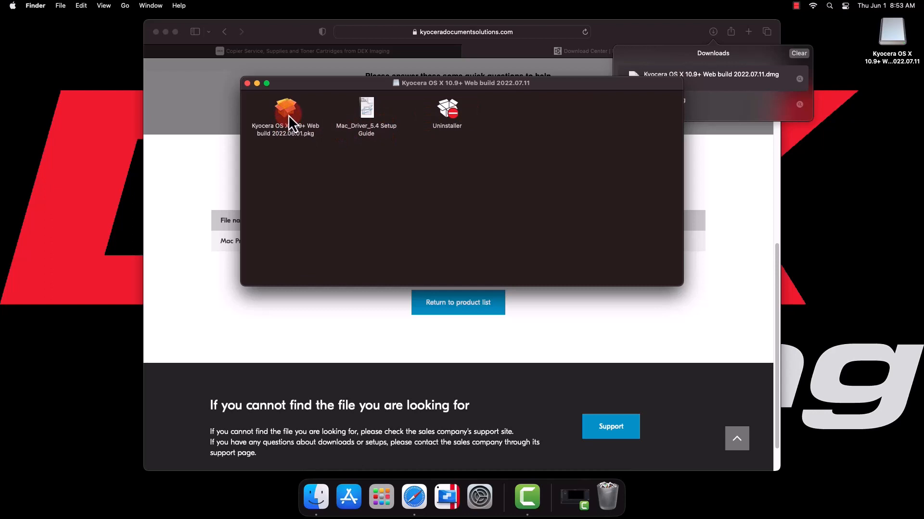
# Step: Run the Kyocera driver installer package, agree to the license and authorize the standard installation
pyautogui.doubleClick(285, 112)
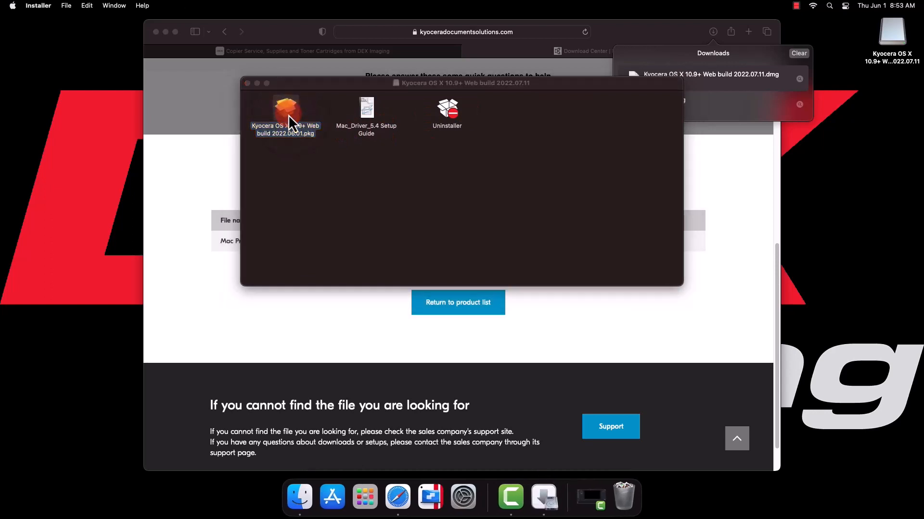
pyautogui.doubleClick(285, 111)
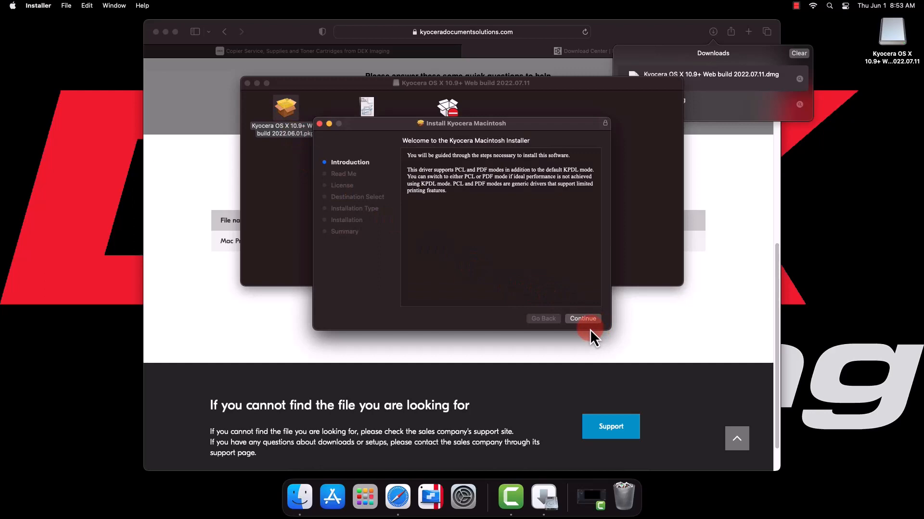
pyautogui.moveTo(589, 330)
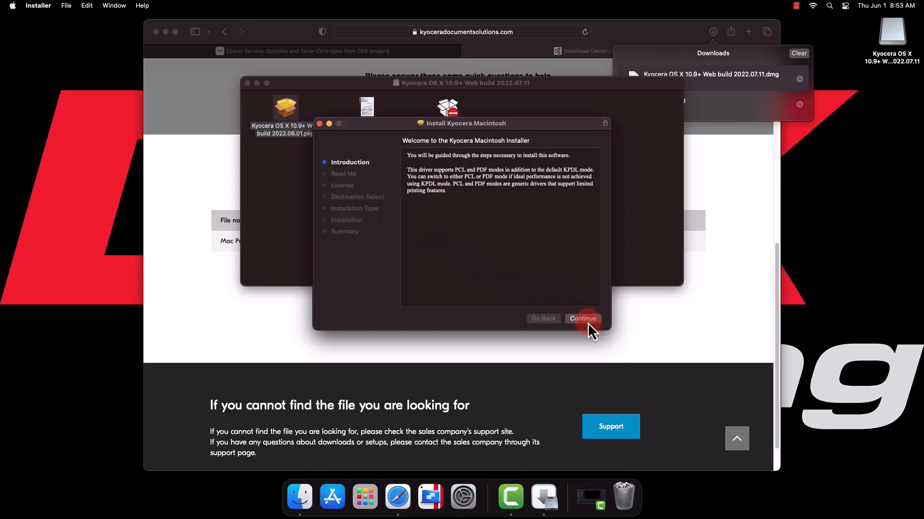
pyautogui.click(581, 318)
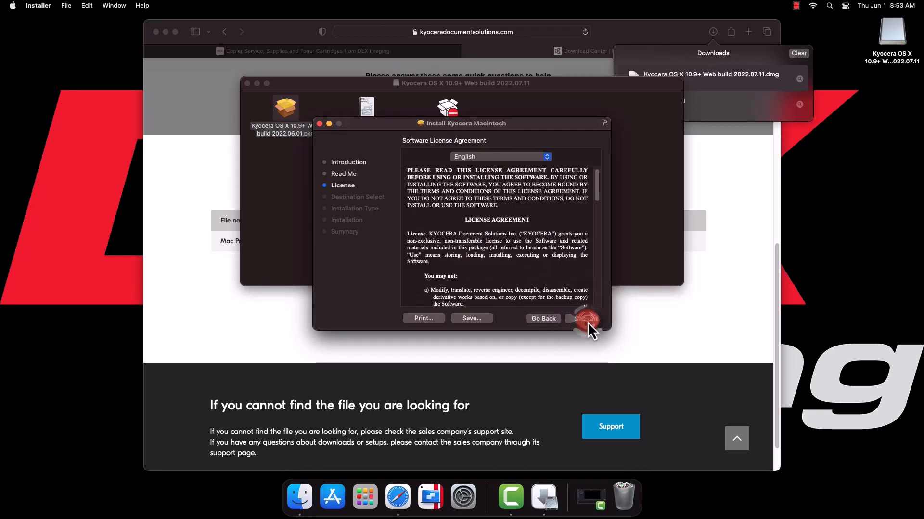
pyautogui.click(583, 319)
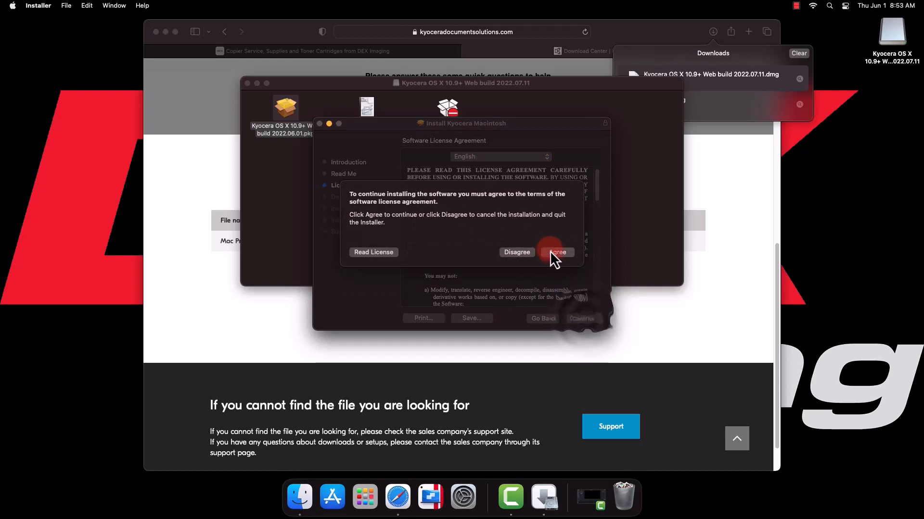
pyautogui.click(556, 252)
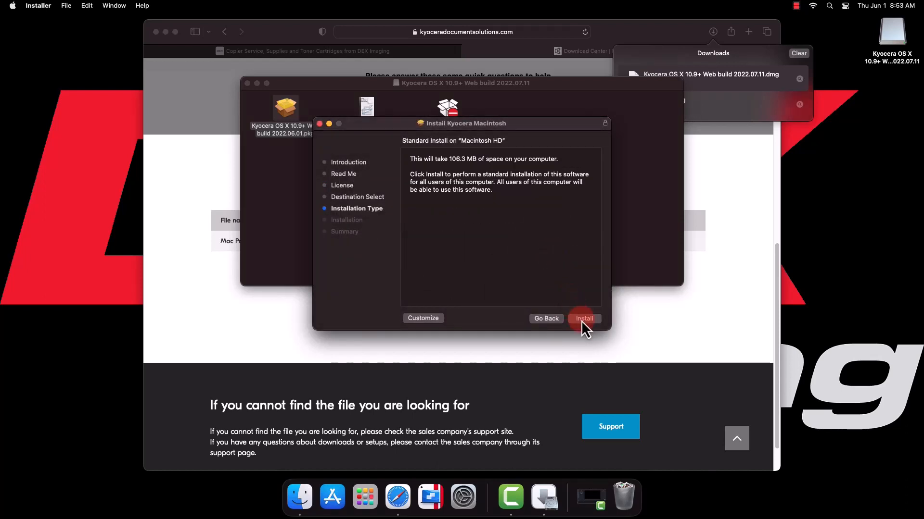
pyautogui.click(583, 319)
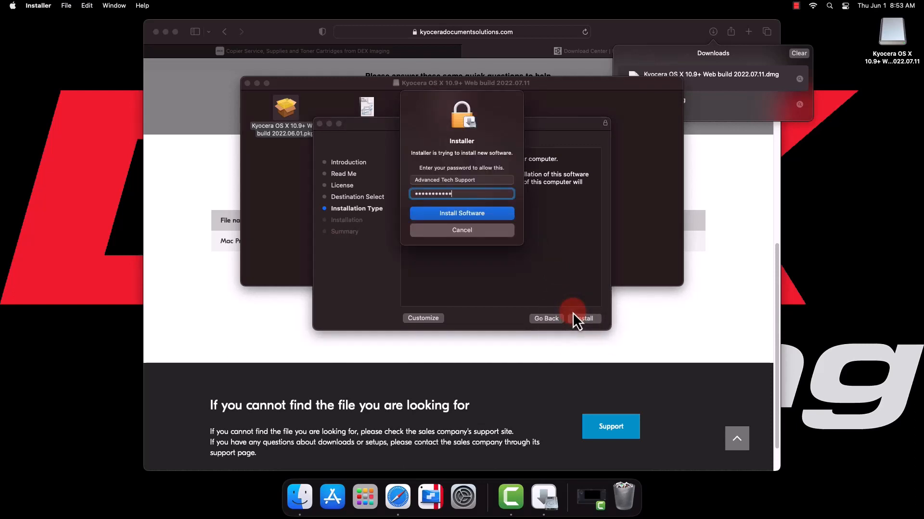
pyautogui.click(460, 214)
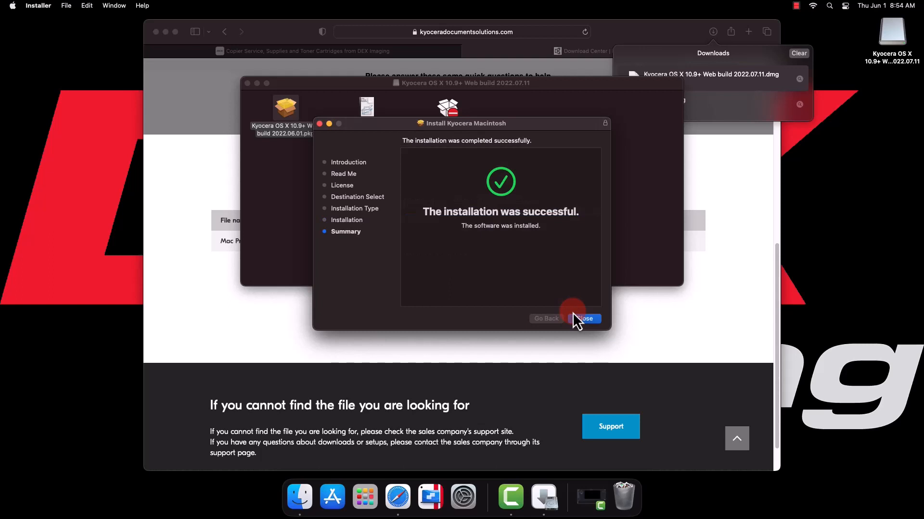
# Step: Close the finished installer, answer the Trash prompt and close the disk image window
pyautogui.click(583, 318)
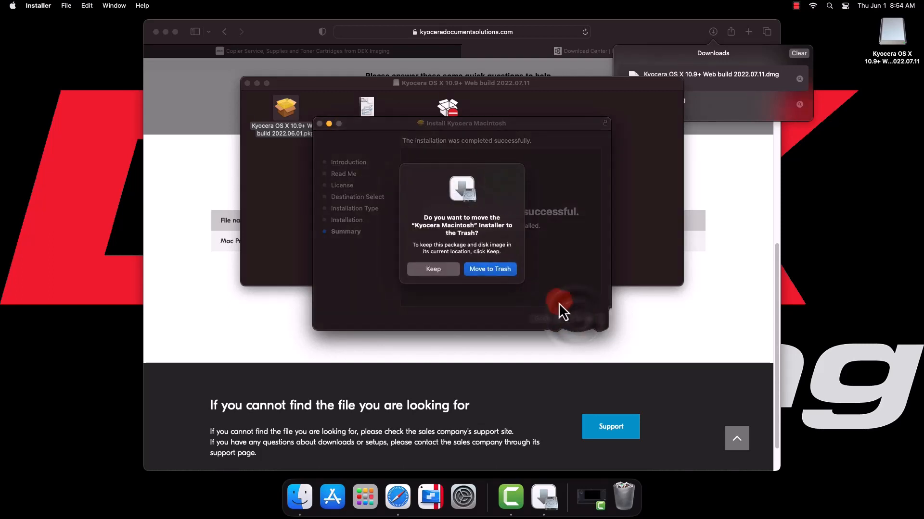
pyautogui.click(489, 269)
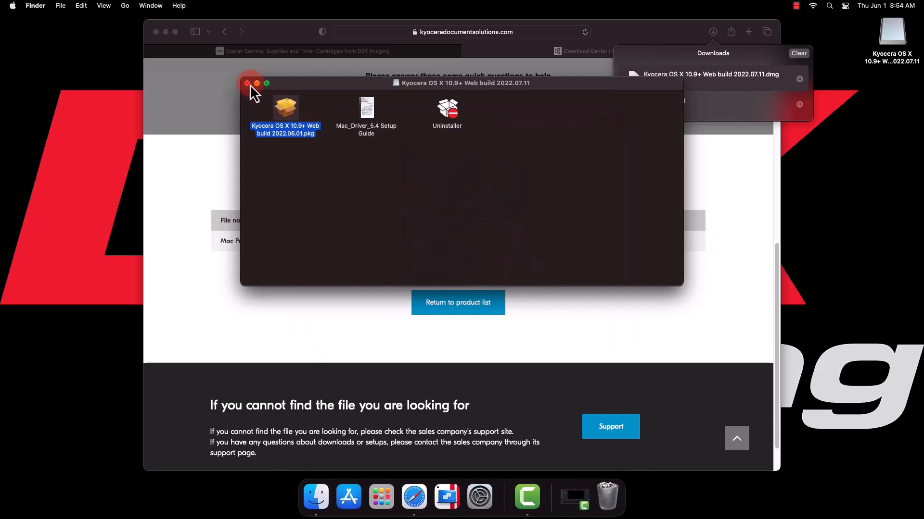
pyautogui.click(248, 83)
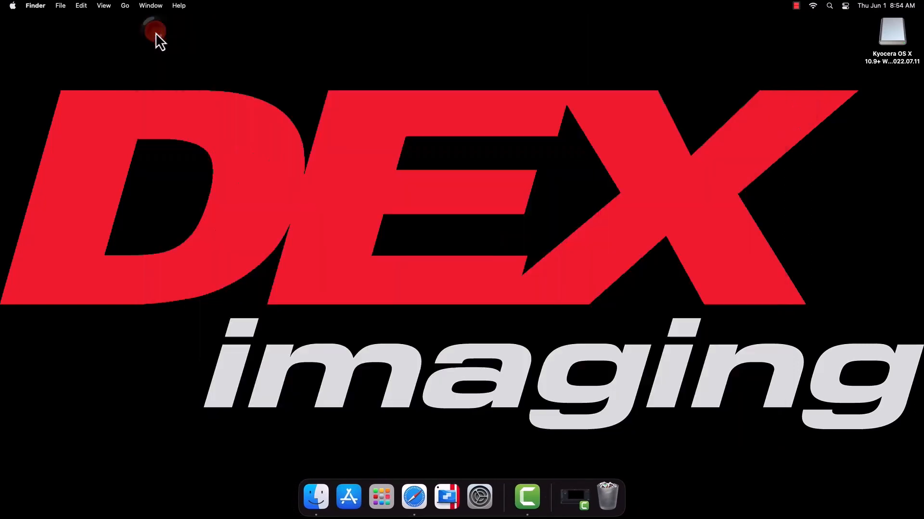
pyautogui.moveTo(479, 497)
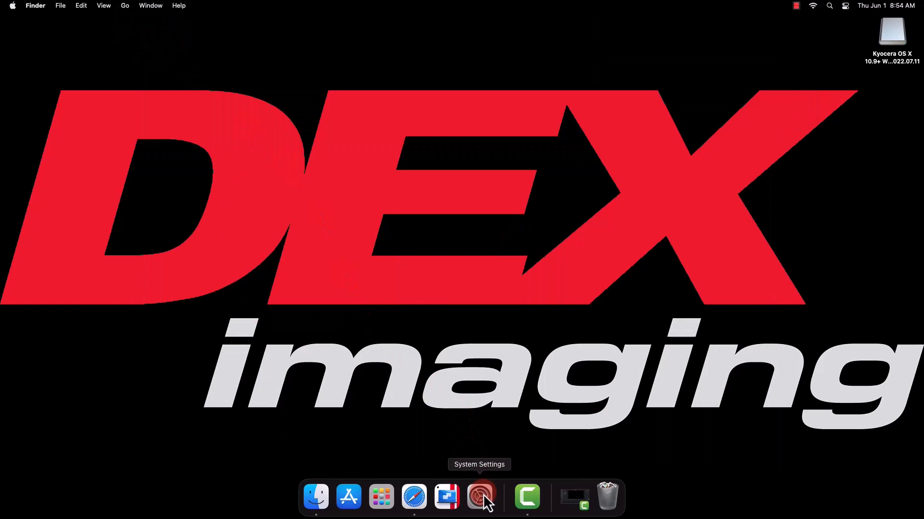
# Step: Launch System Settings and go to Printers & Scanners
pyautogui.click(482, 496)
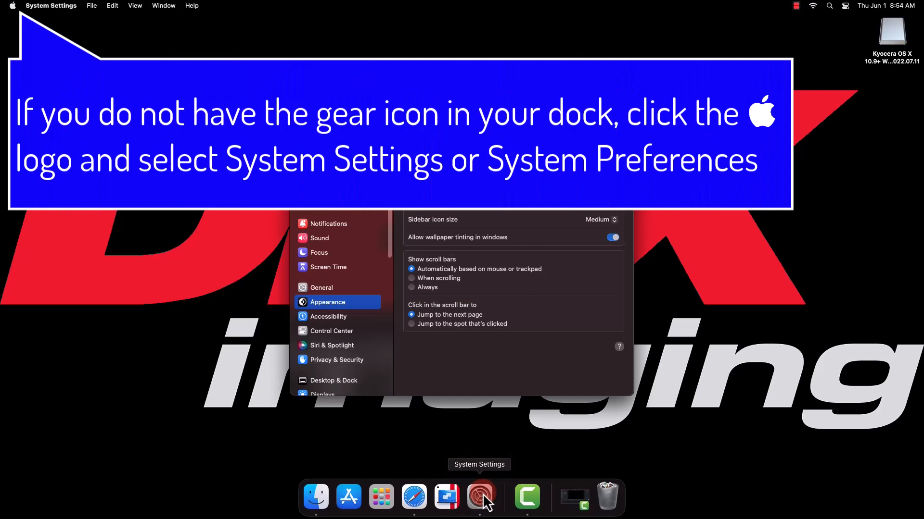
pyautogui.click(479, 497)
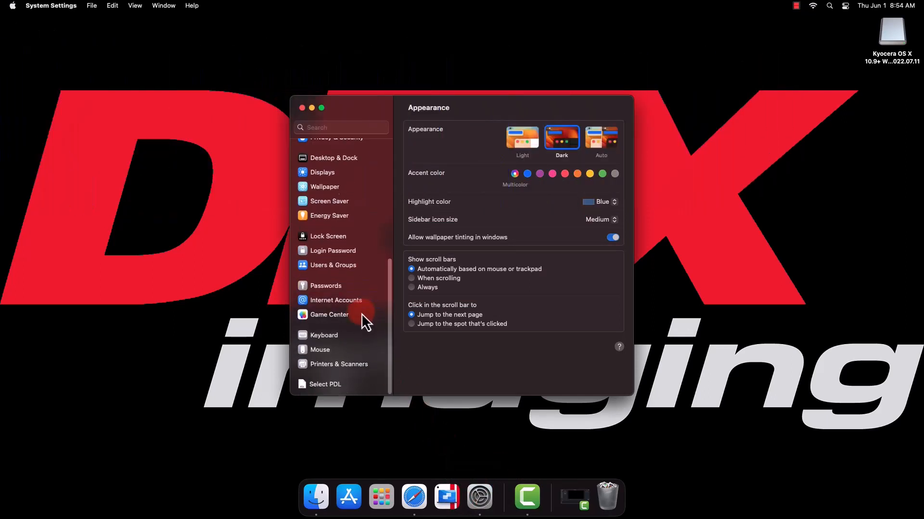
pyautogui.moveTo(327, 368)
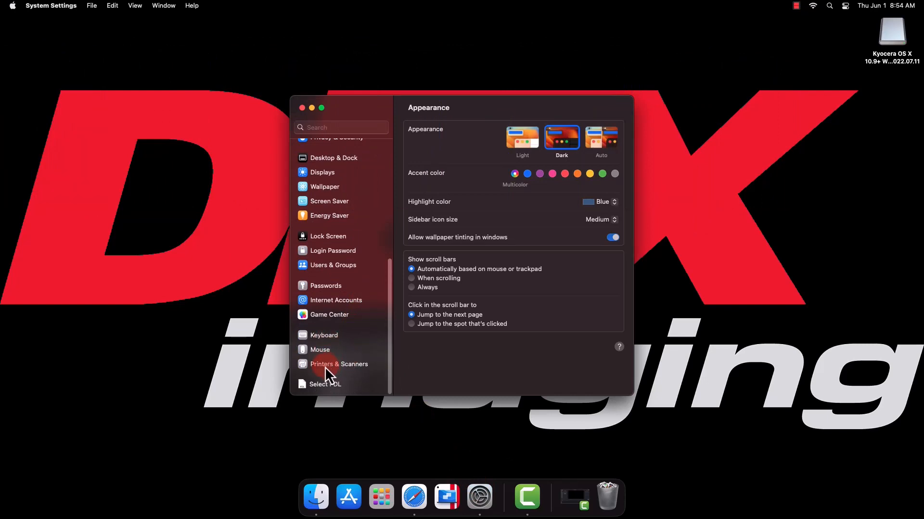
pyautogui.click(338, 364)
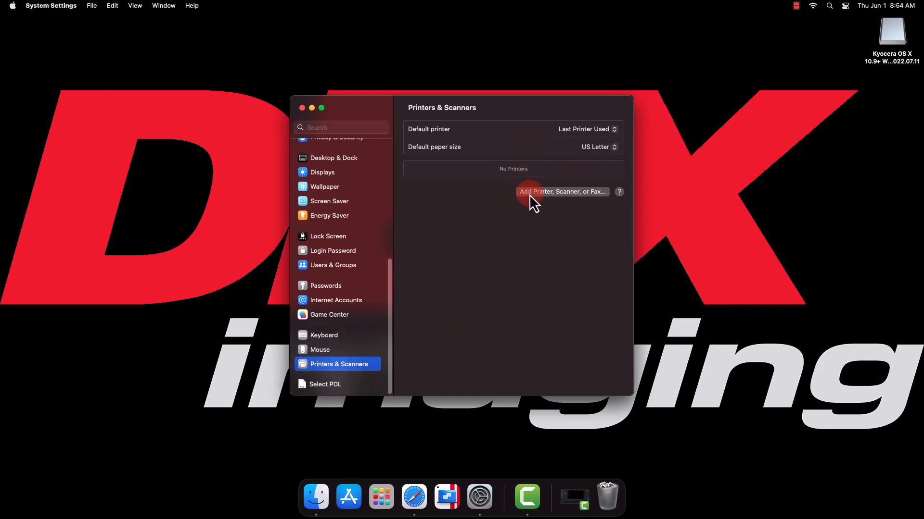
# Step: Start adding a printer by IP and enter the address 192.168.81.24
pyautogui.click(561, 191)
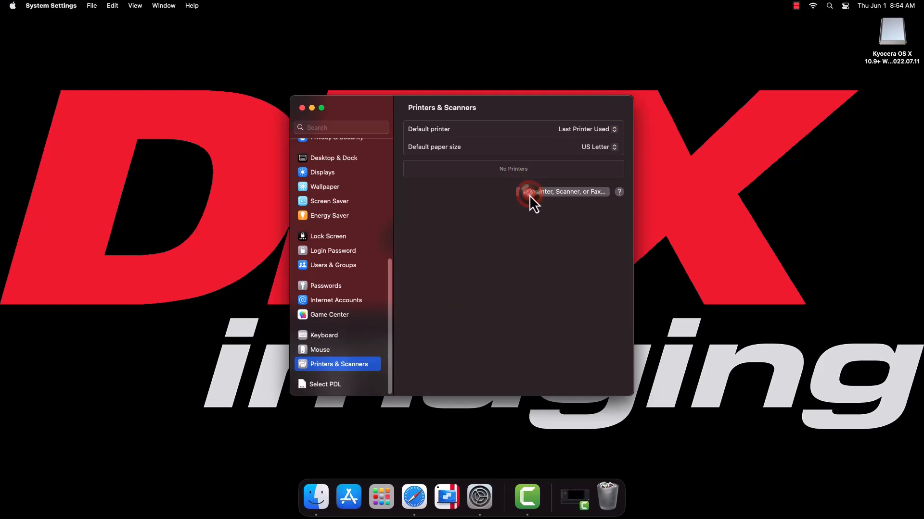
pyautogui.click(561, 191)
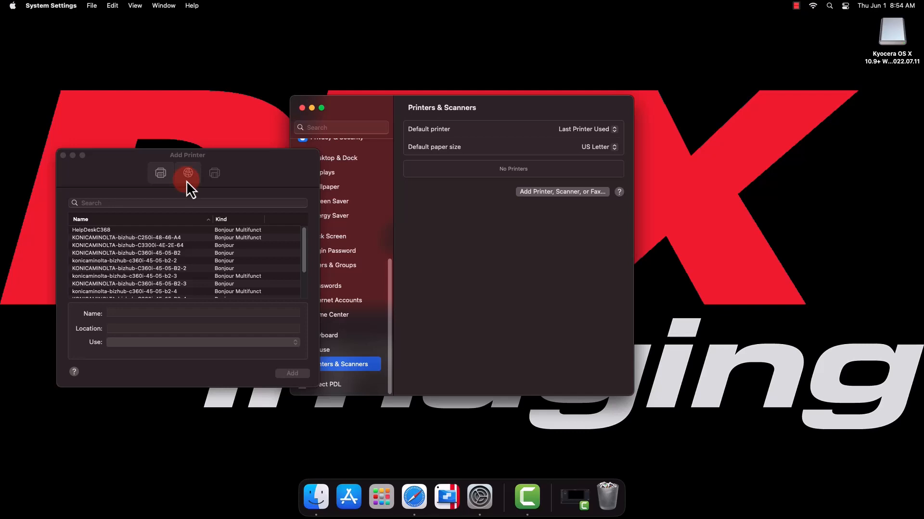
pyautogui.click(188, 173)
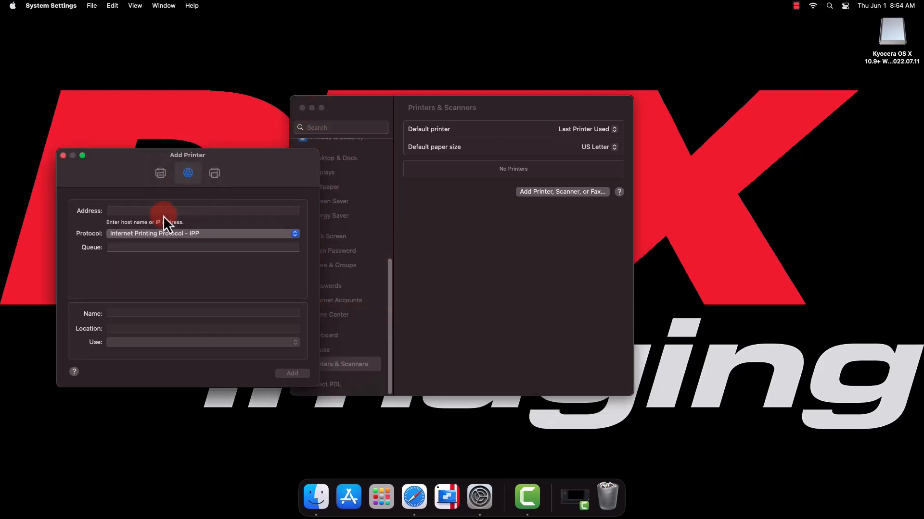
pyautogui.click(202, 210)
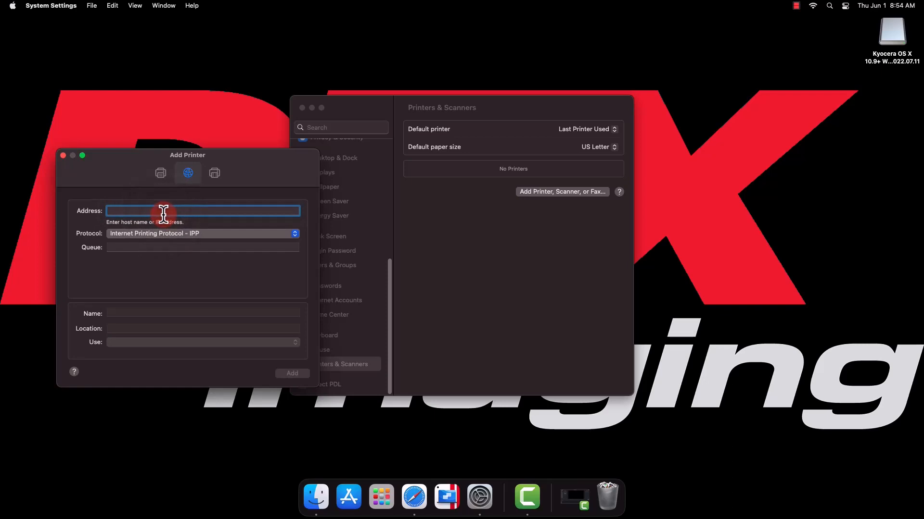
pyautogui.write('192.168.')
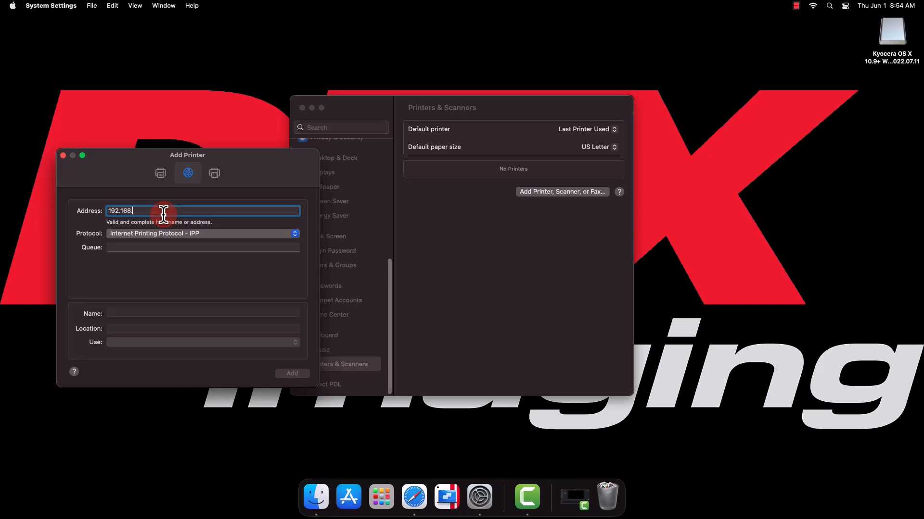
pyautogui.write('81.')
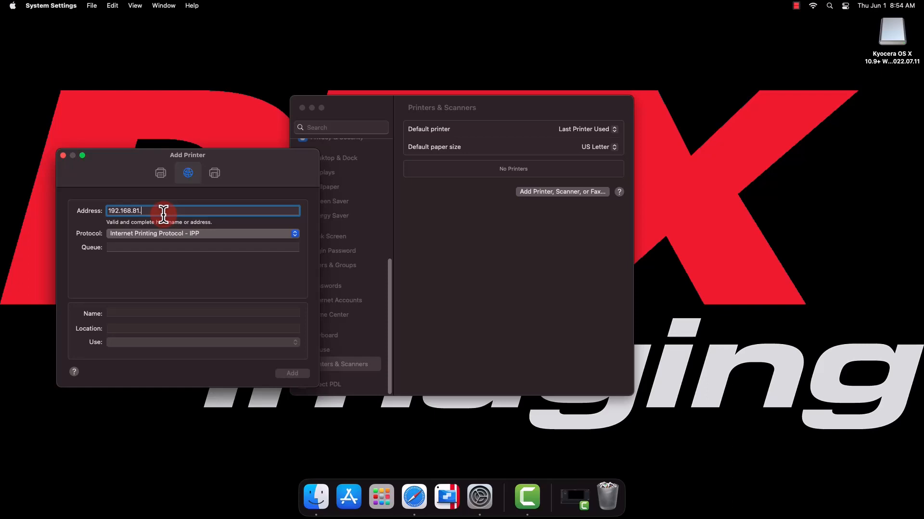
pyautogui.write('24')
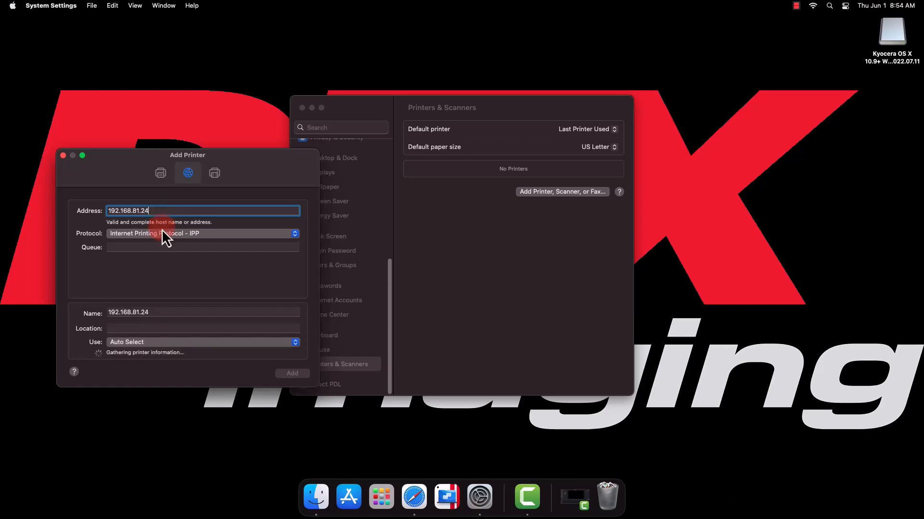
pyautogui.moveTo(165, 240)
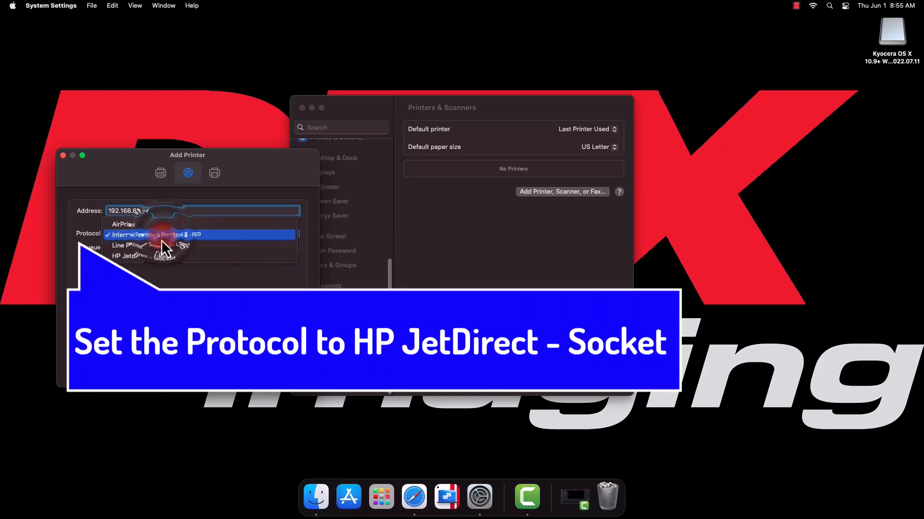
# Step: Add the printer as 'Kyocera 4054ci' over HP Jetdirect - Socket with the KPDL driver
pyautogui.click(141, 255)
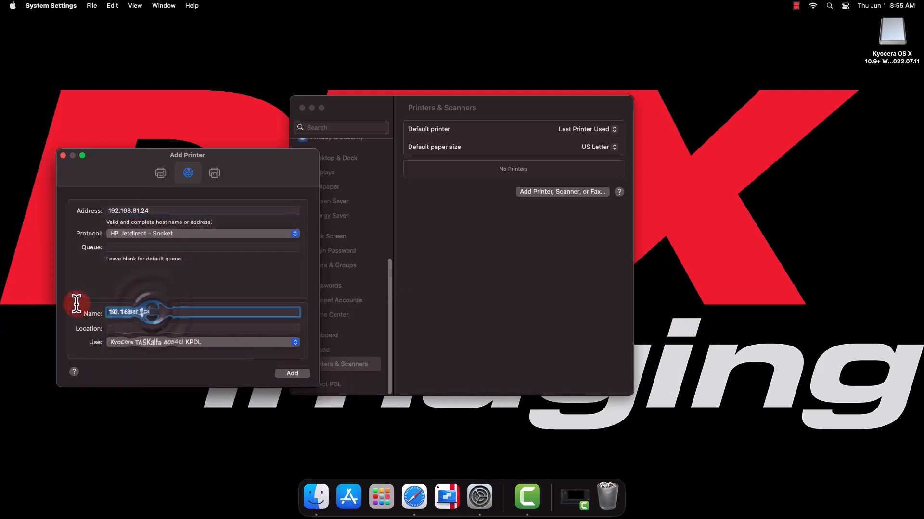
pyautogui.write('Kyocera 4054ci')
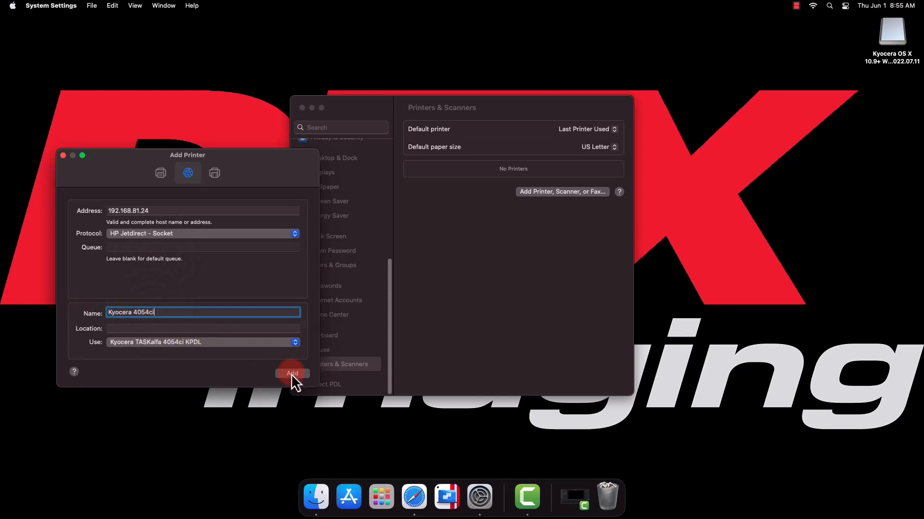
pyautogui.click(292, 374)
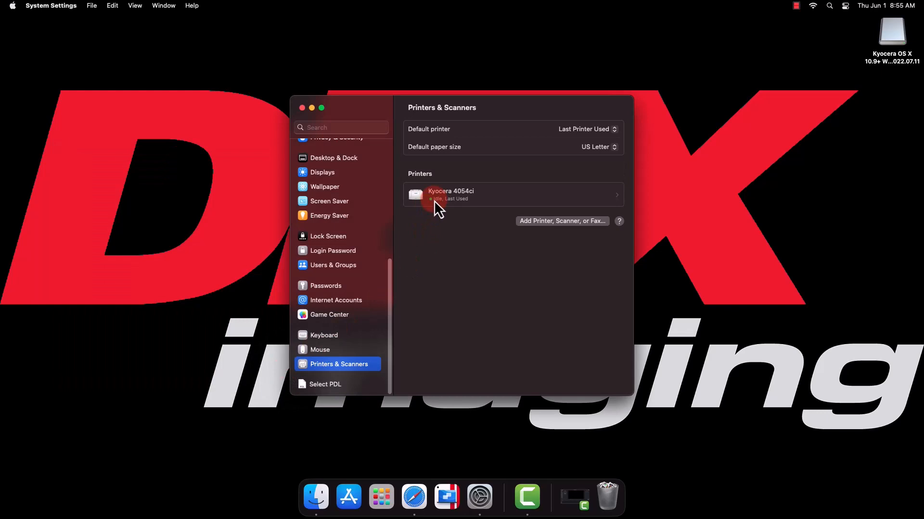
# Step: In the Kyocera 4054ci's Options & Supplies, set Paper feeders to Cassettes 3, 4 and save
pyautogui.rightClick(451, 194)
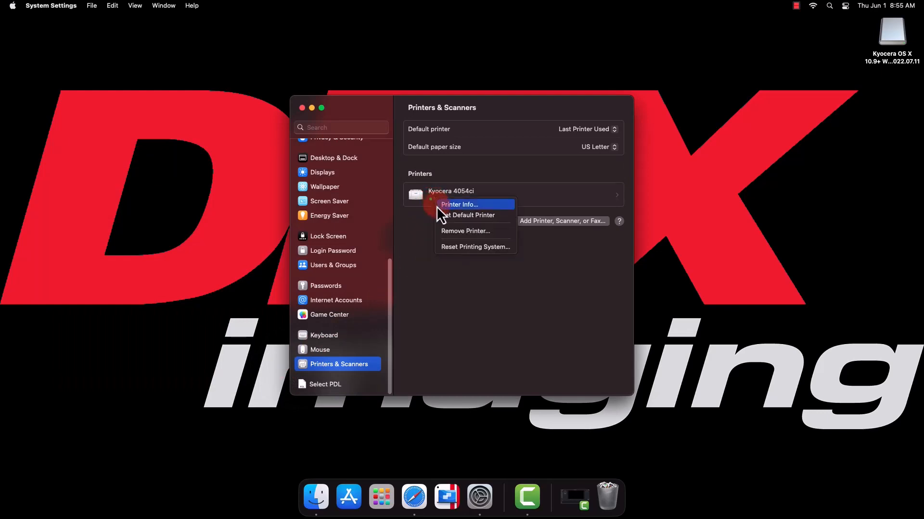
pyautogui.moveTo(455, 215)
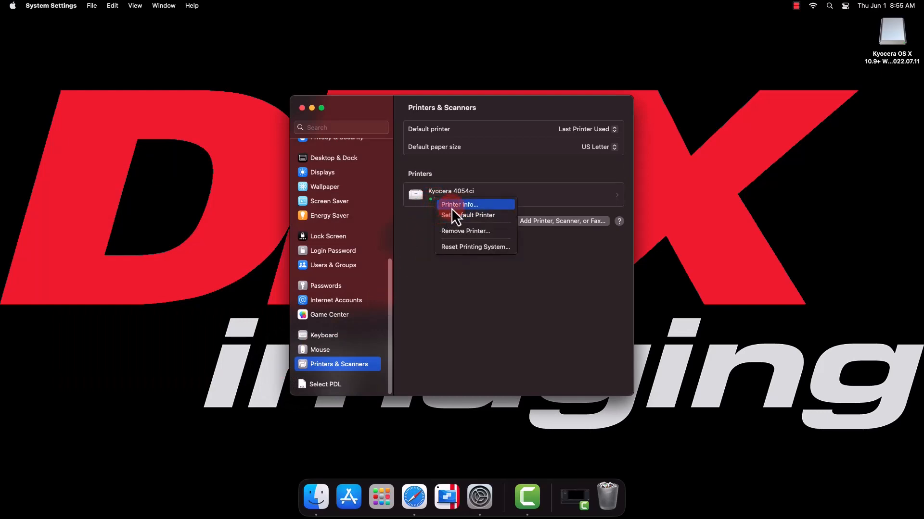
pyautogui.click(459, 204)
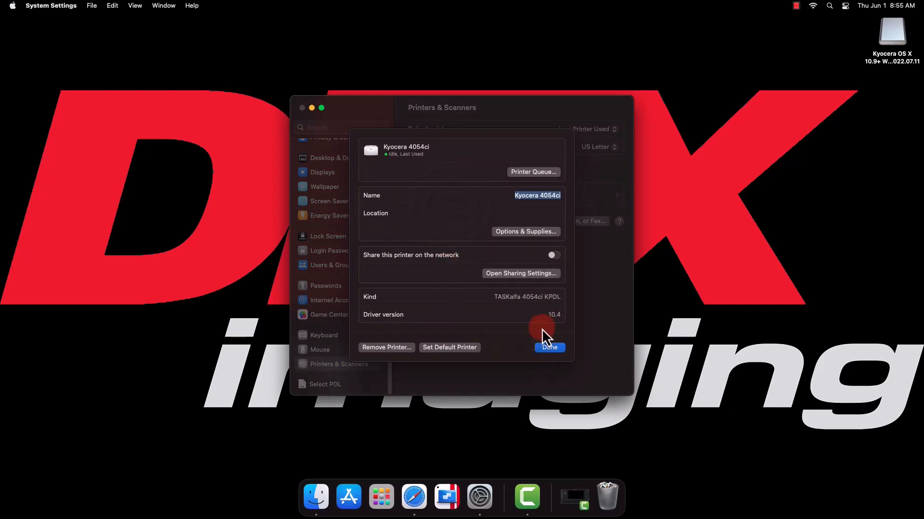
pyautogui.click(524, 232)
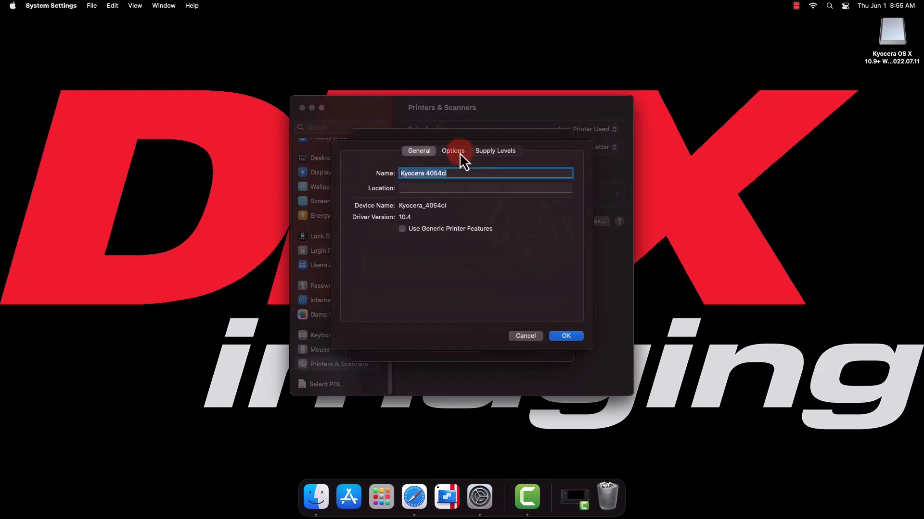
pyautogui.click(452, 151)
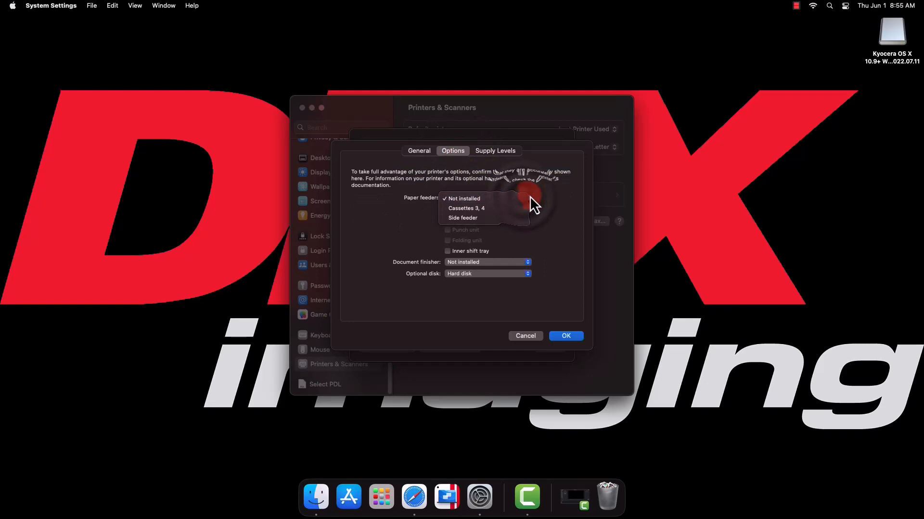
pyautogui.click(466, 208)
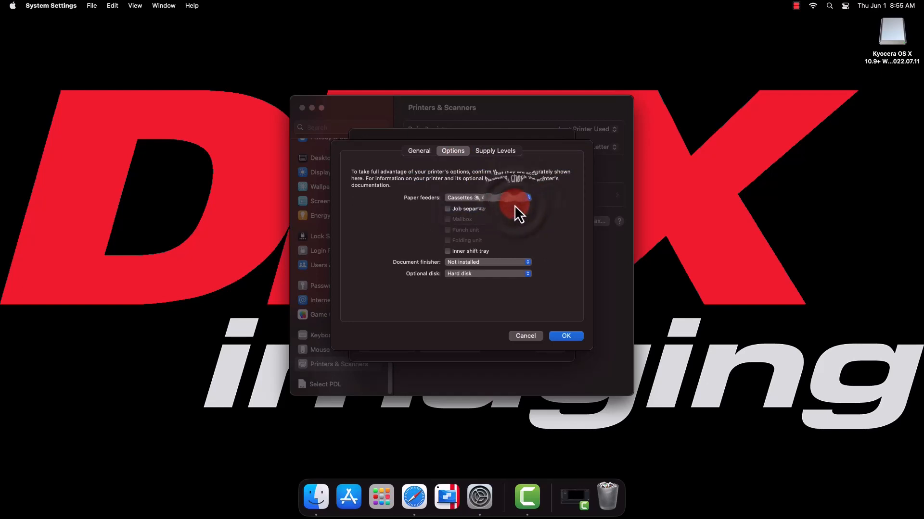
pyautogui.moveTo(516, 271)
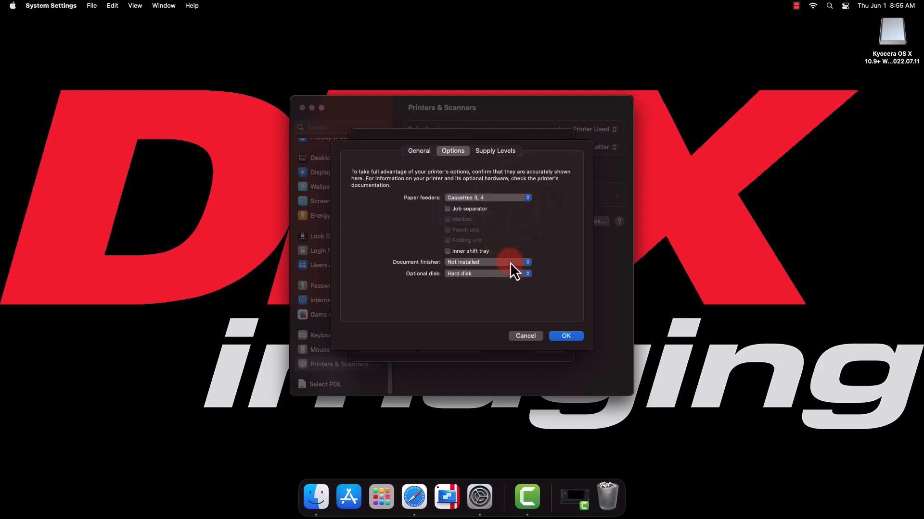
pyautogui.click(564, 336)
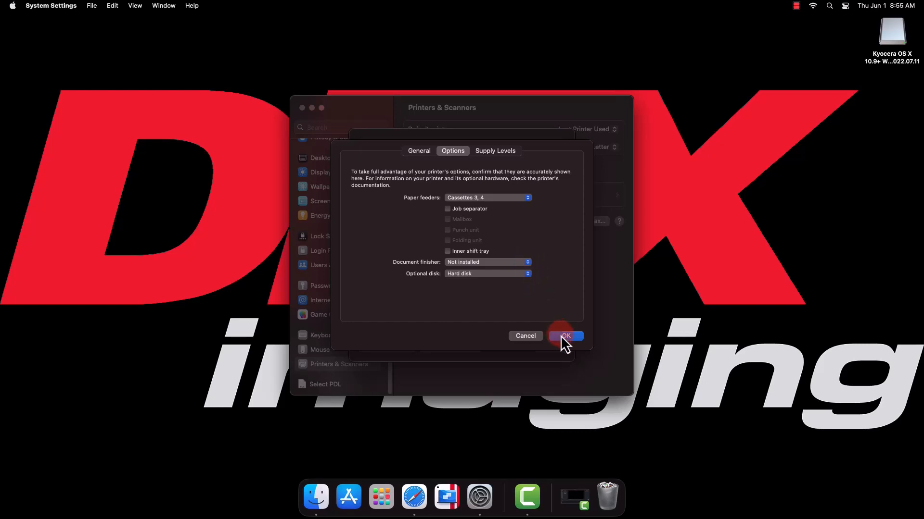
# Step: Finish the printer details and close System Settings
pyautogui.click(565, 336)
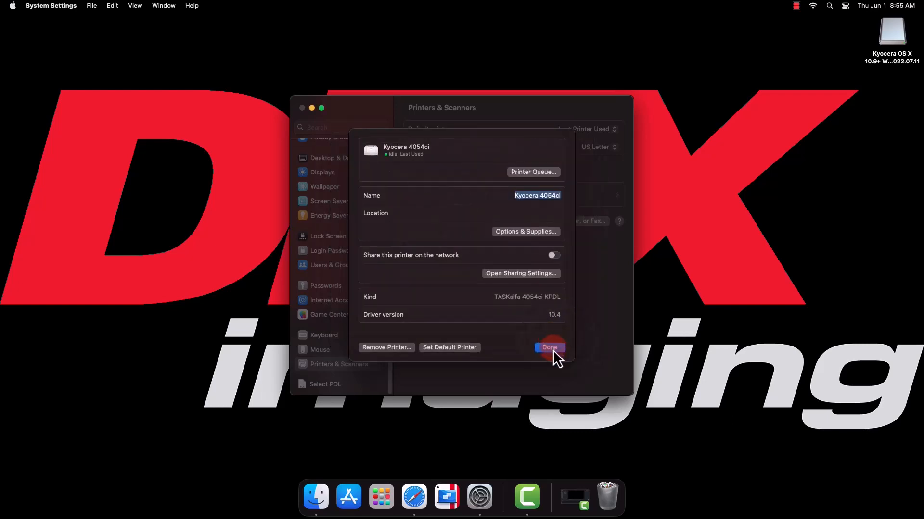
pyautogui.click(548, 348)
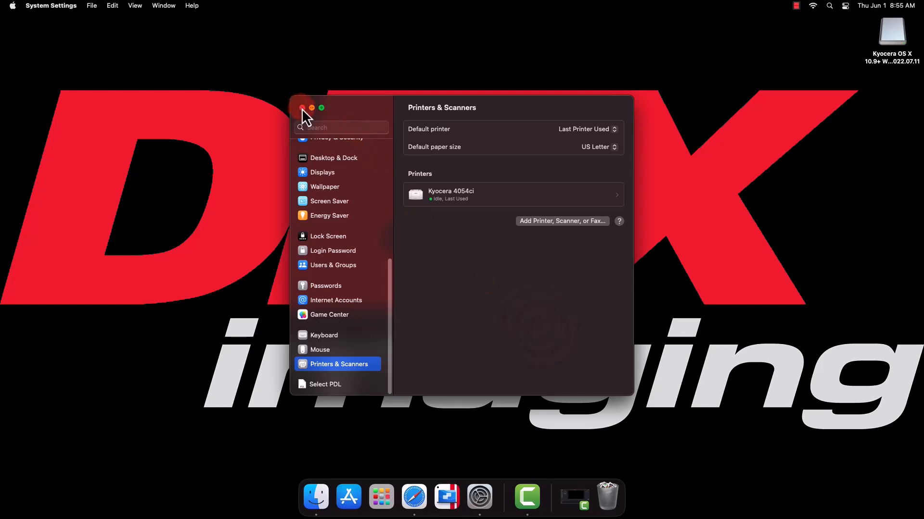
pyautogui.click(302, 108)
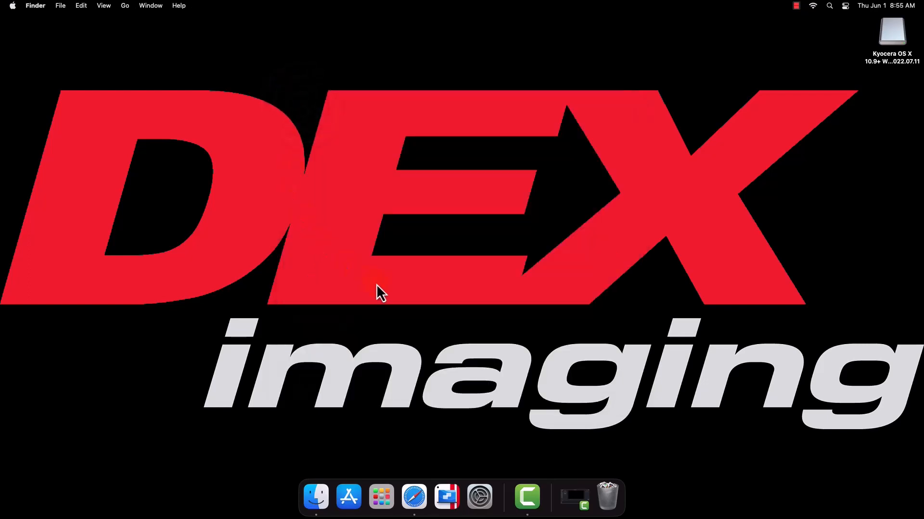
pyautogui.moveTo(830, 5)
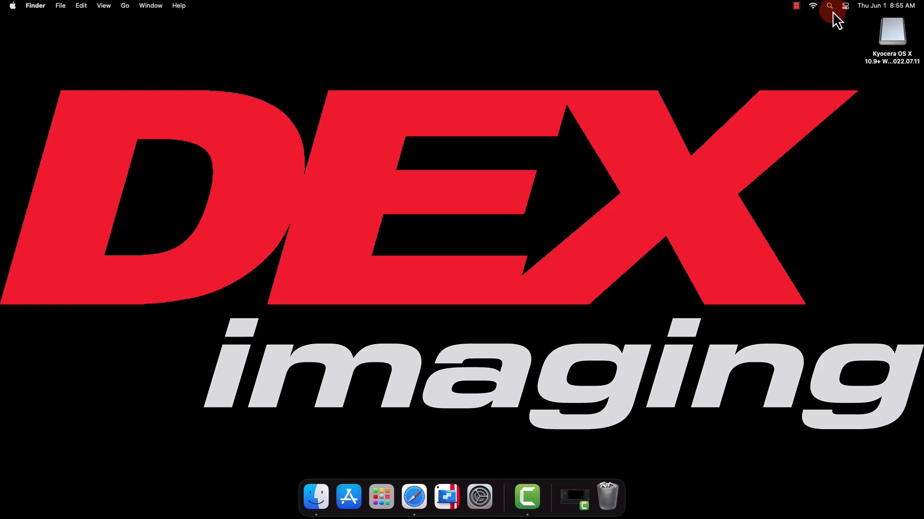
# Step: Search Spotlight for 'kyocera' and launch Kyocera Print Panel
pyautogui.click(829, 6)
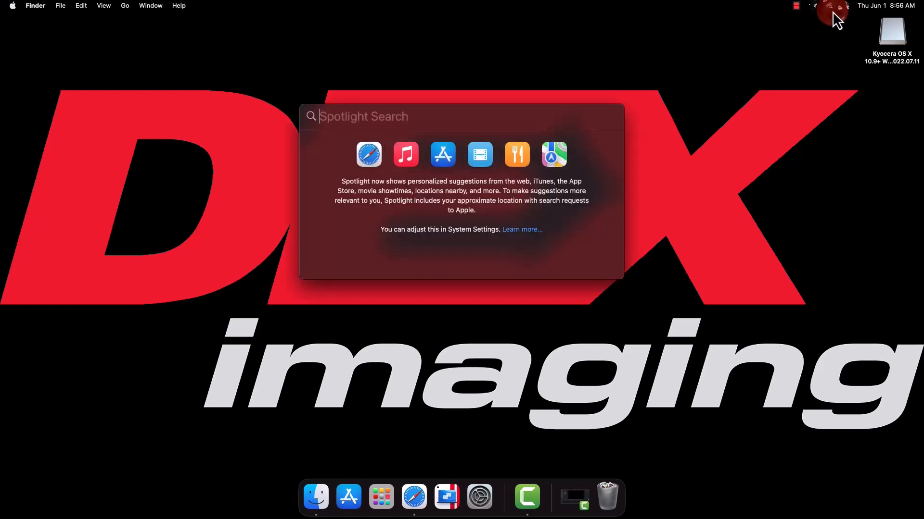
pyautogui.write('ky')
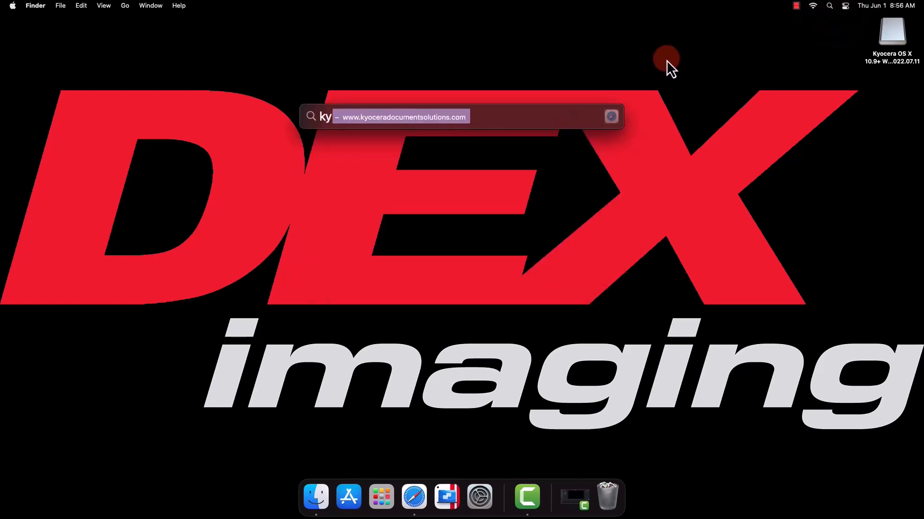
pyautogui.write('ocera')
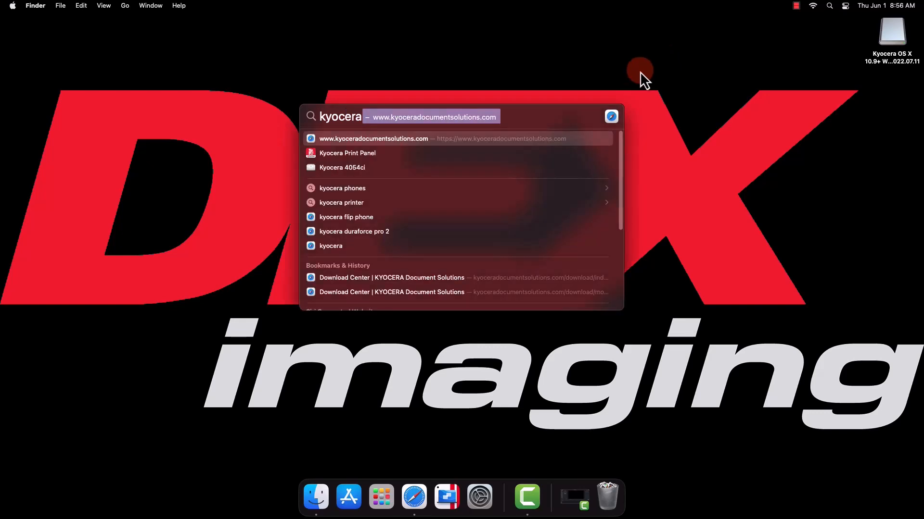
pyautogui.moveTo(348, 167)
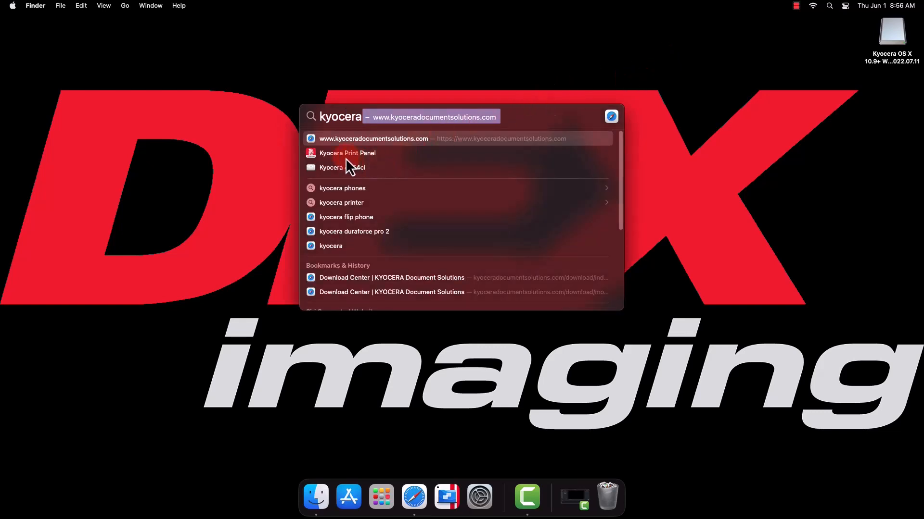
pyautogui.click(347, 153)
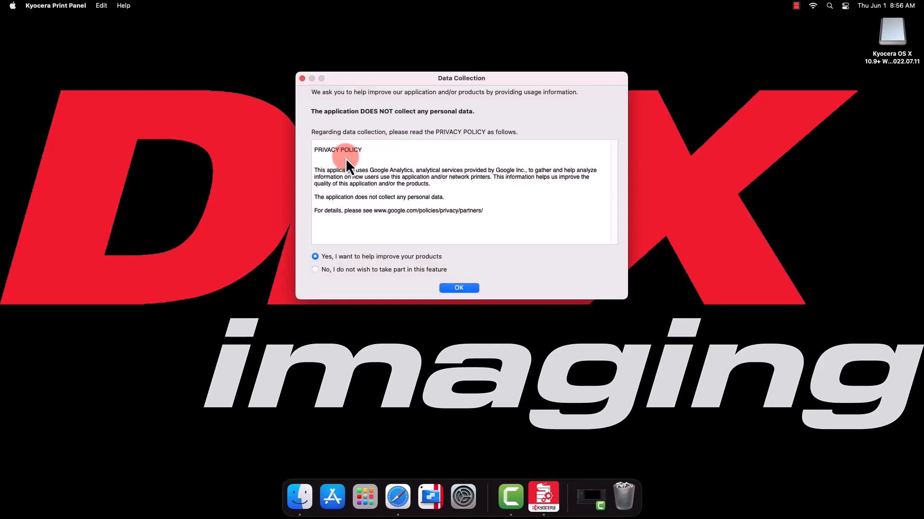
# Step: Decline data collection to reach the printer list showing Kyocera 4054ci
pyautogui.click(315, 270)
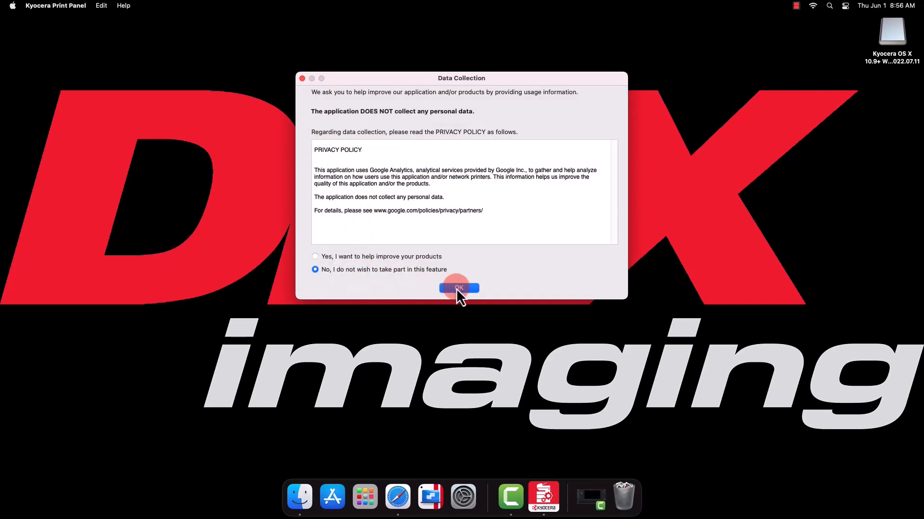
pyautogui.click(459, 288)
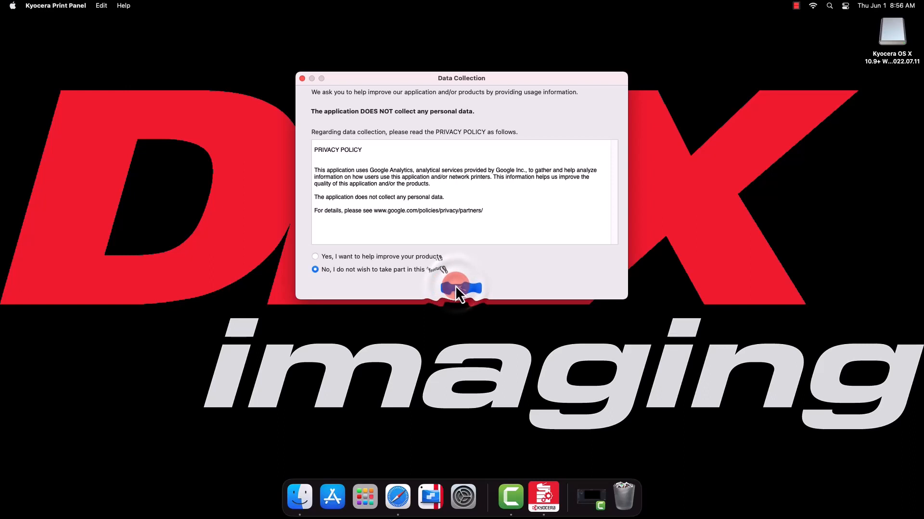
pyautogui.click(461, 288)
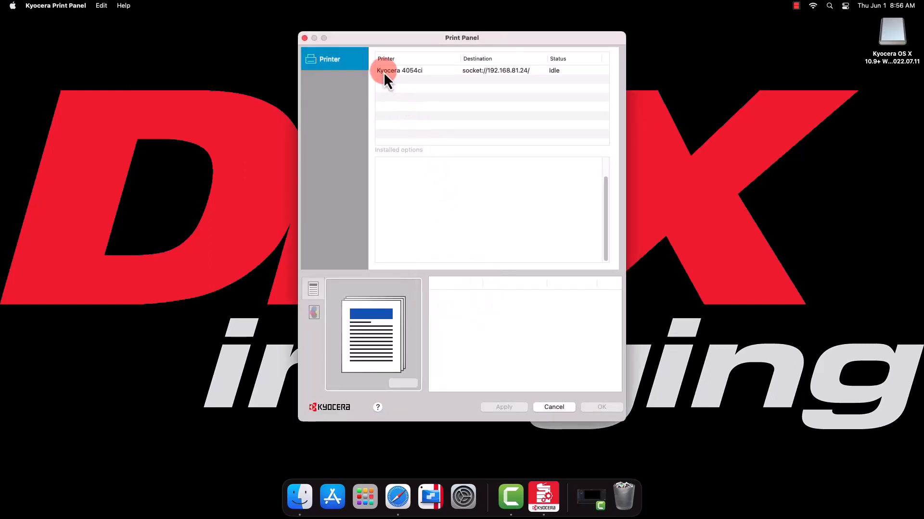
# Step: Set Kyocera 4054ci Basic defaults to Duplex Off and Black & white, review other categories, and save
pyautogui.click(398, 71)
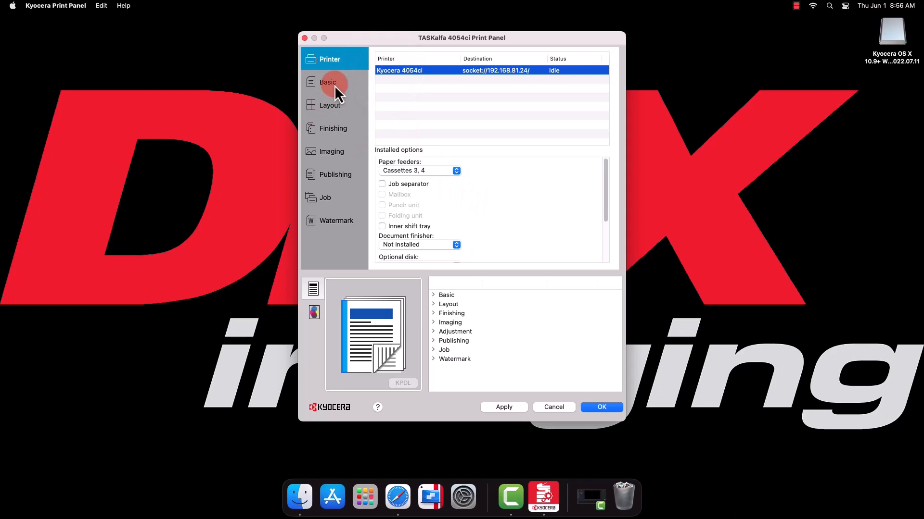
pyautogui.click(328, 82)
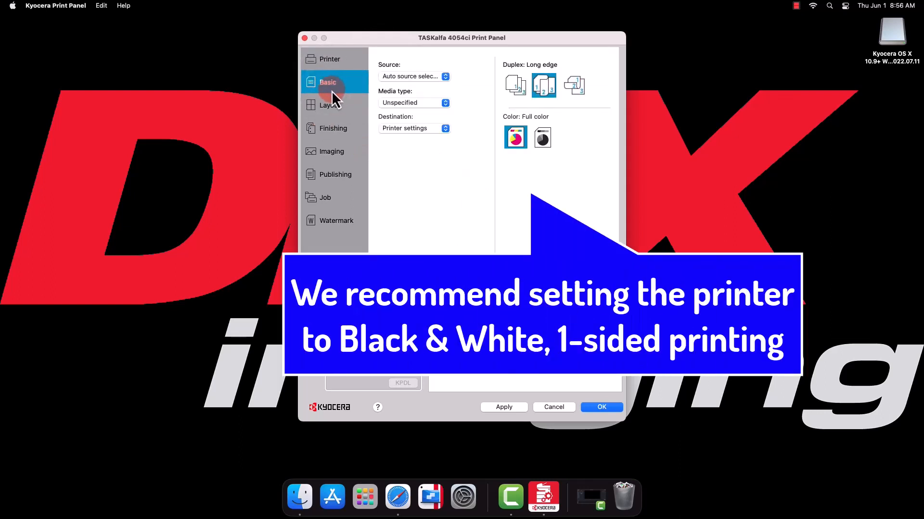
pyautogui.moveTo(344, 111)
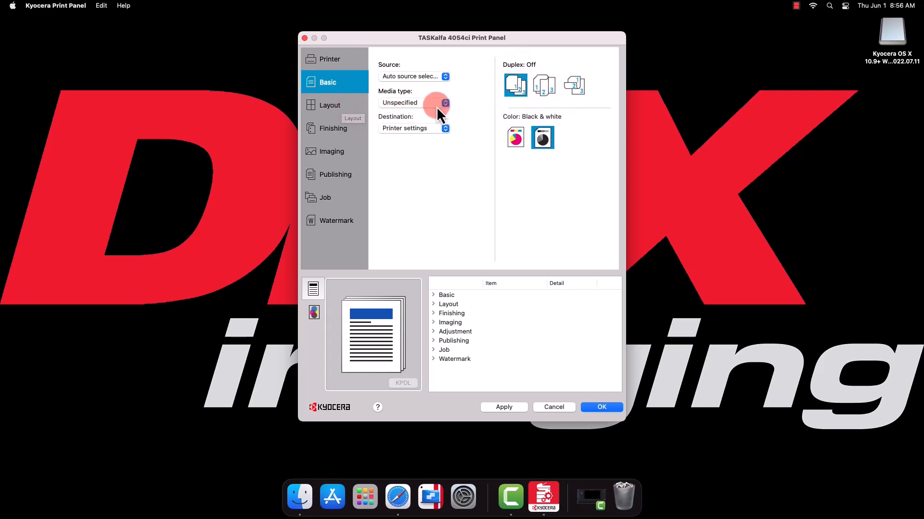
pyautogui.moveTo(338, 114)
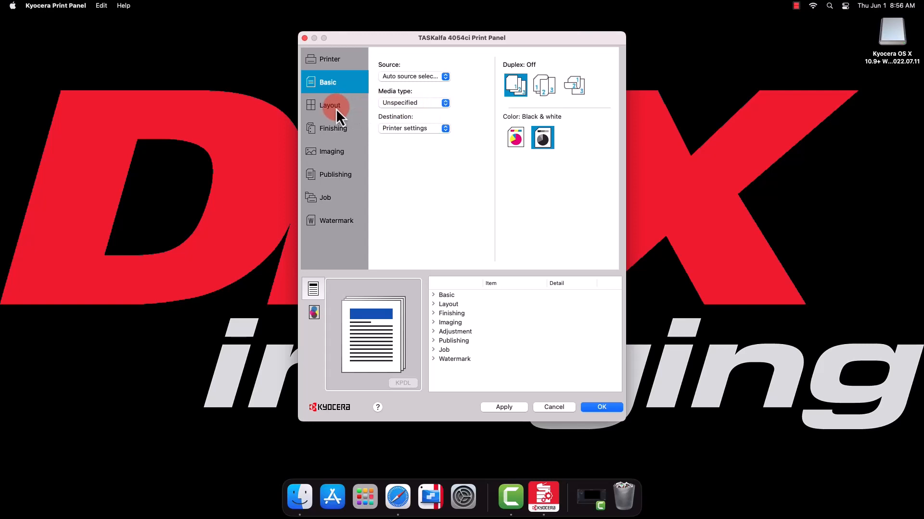
pyautogui.click(330, 105)
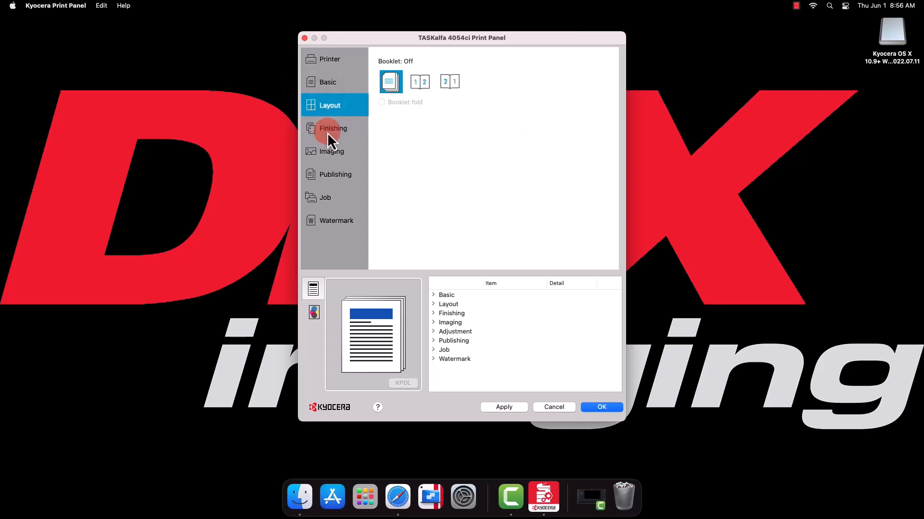
pyautogui.click(333, 128)
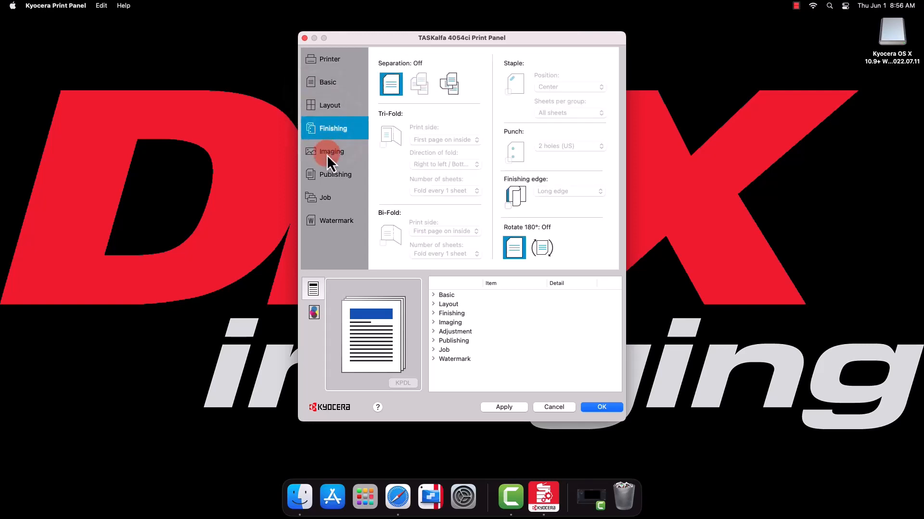
pyautogui.click(331, 151)
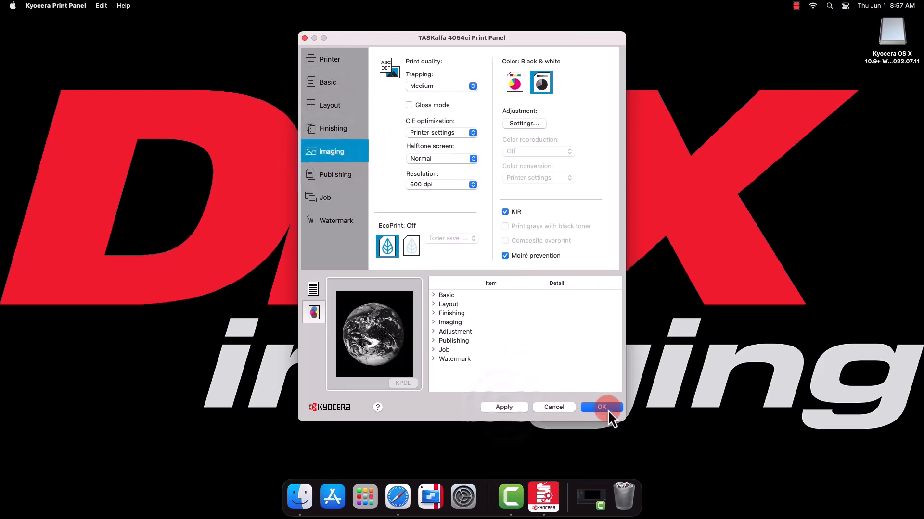
pyautogui.click(601, 407)
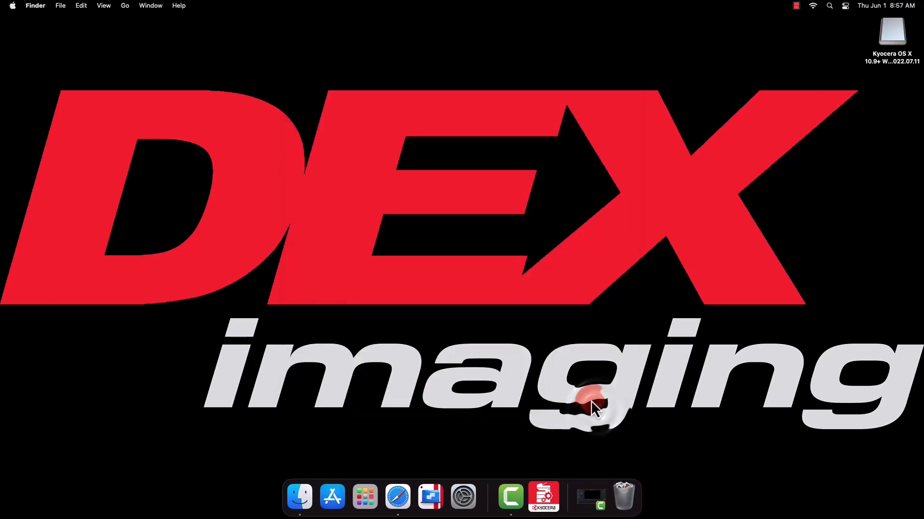
pyautogui.moveTo(397, 498)
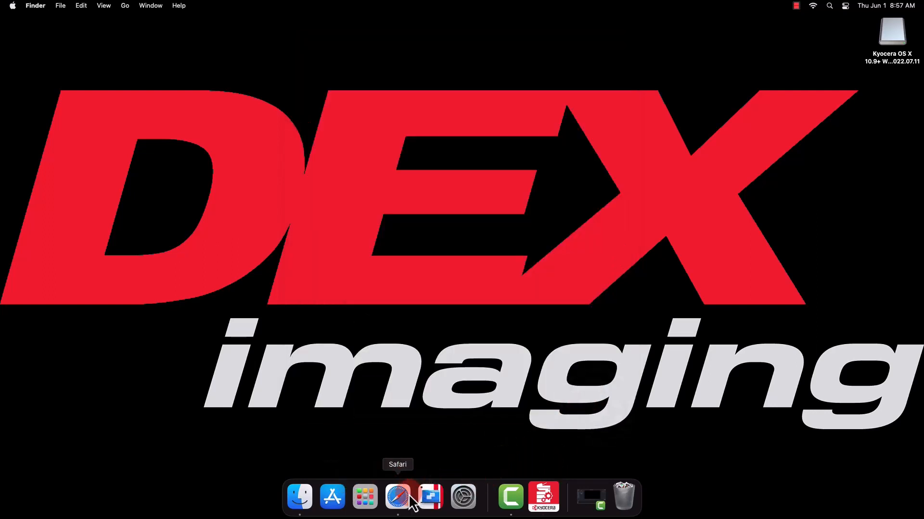
# Step: From Safari, print the Google page to the Kyocera 4054ci as a test
pyautogui.click(397, 496)
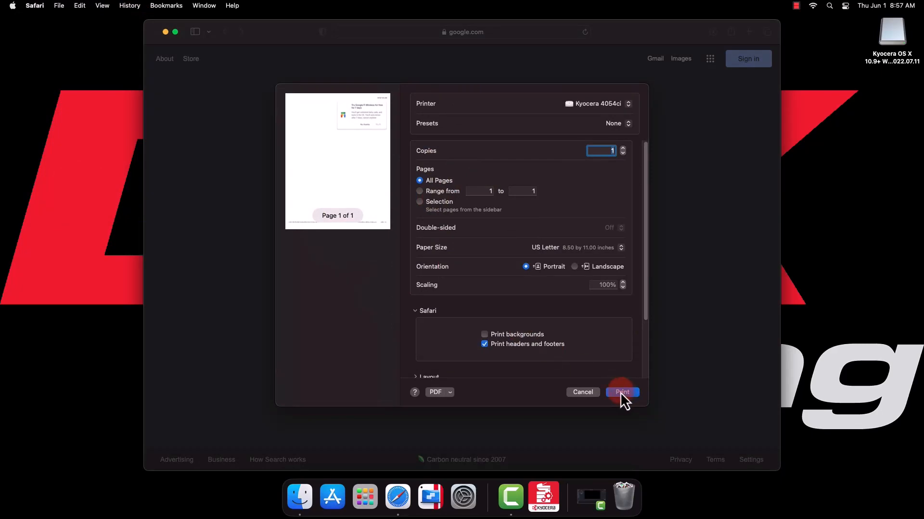
pyautogui.click(621, 392)
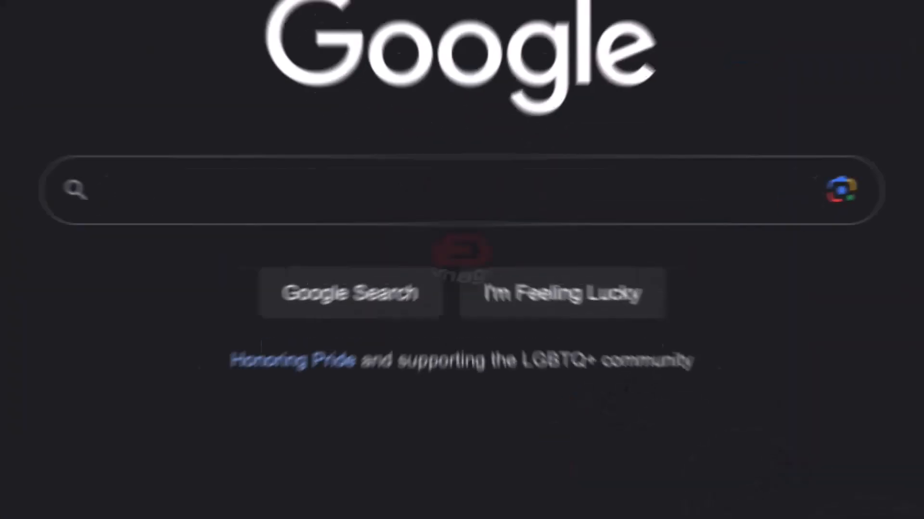